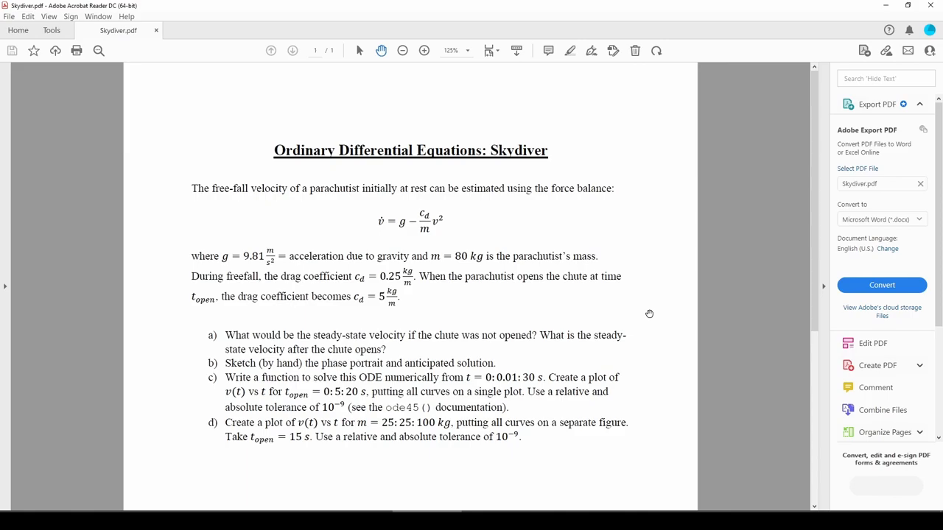
mouse_move(389, 207)
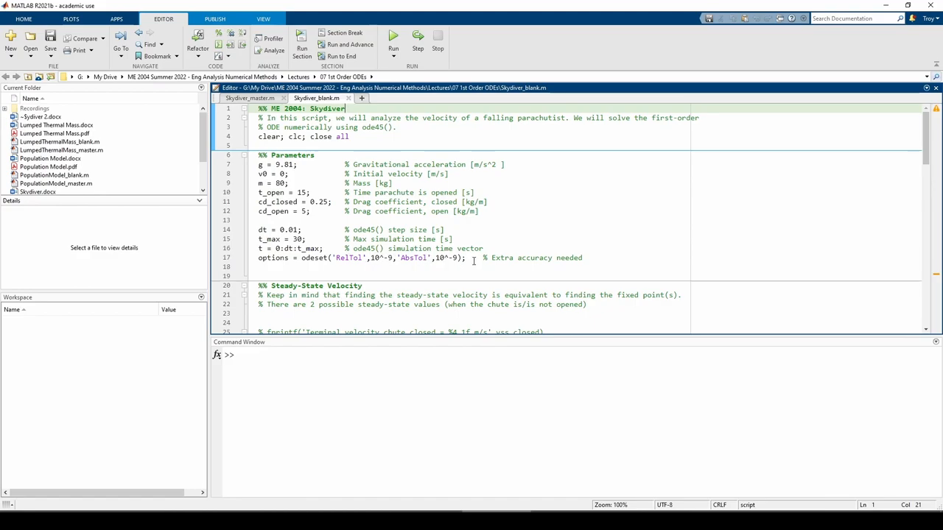
mouse_move(317, 261)
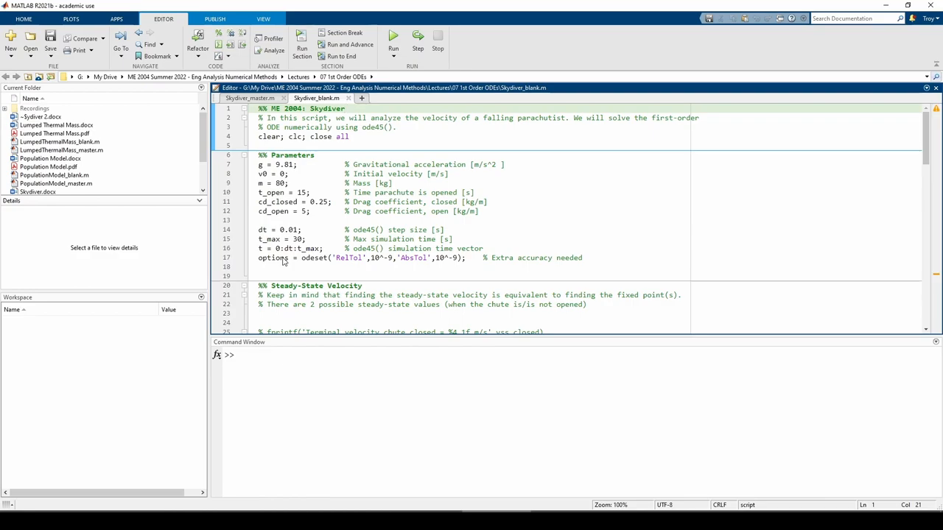
Bring up Skydiver_blank.m in the Editor to review g, m, t_open and drag coefficients
click(342, 108)
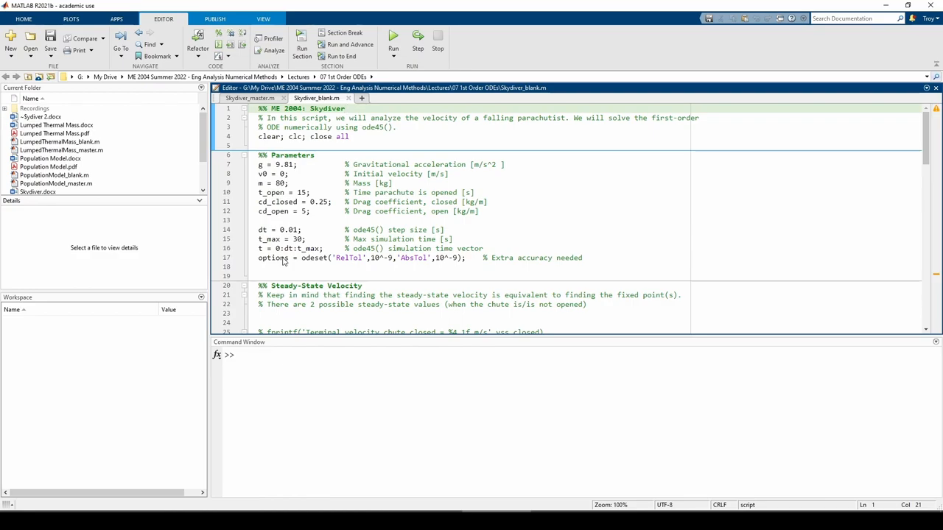
Add vss_closed = (g*m/cd_closed)^0.5; and vss_open = (g*m/cd_open)^0.5; under Steady-State Velocity
scroll(down, 3)
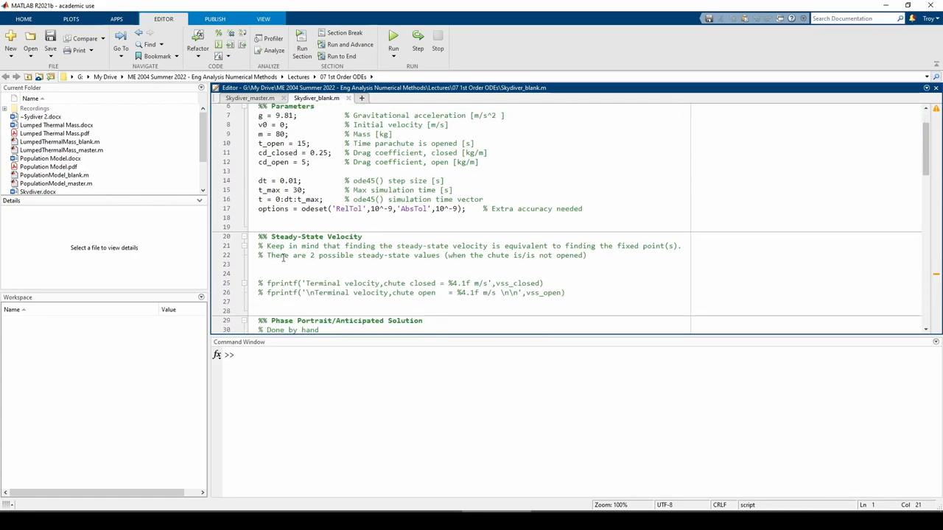
scroll(down, 3)
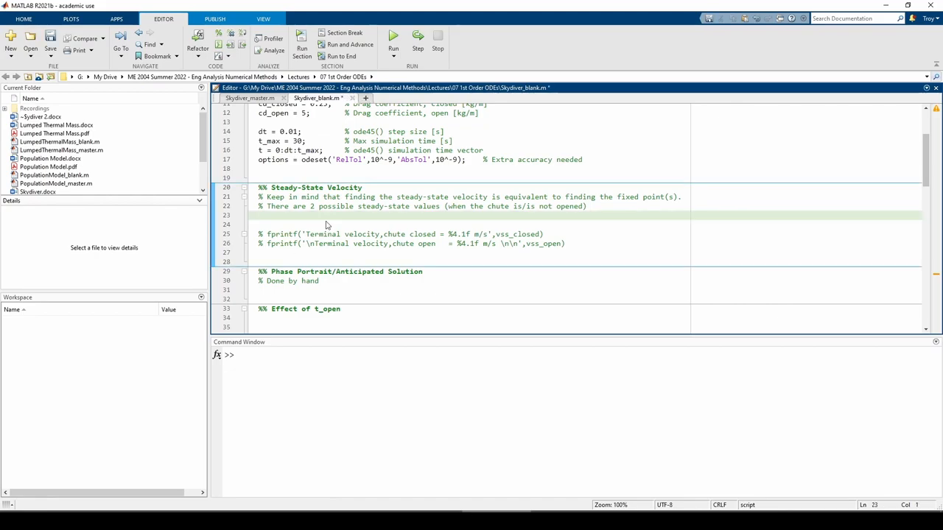
text(vss_closed = (g)
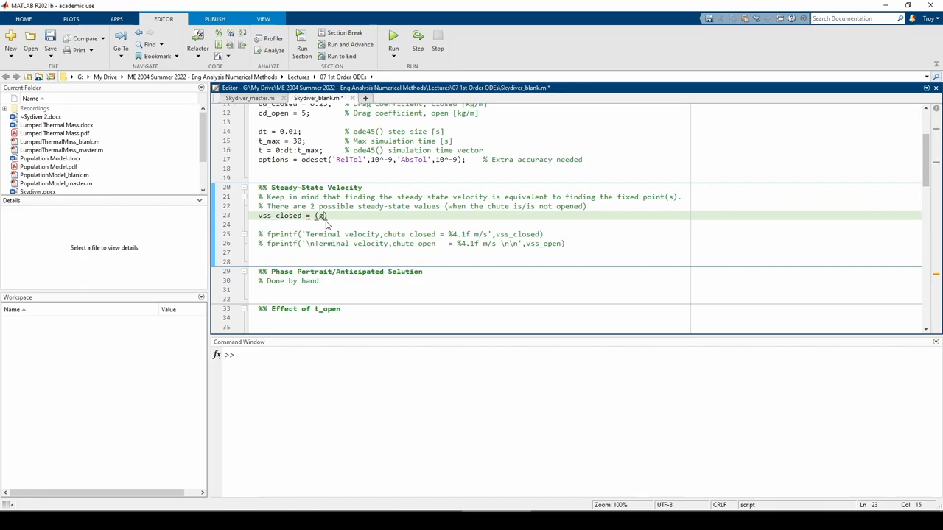
text(*m/cd_closed)
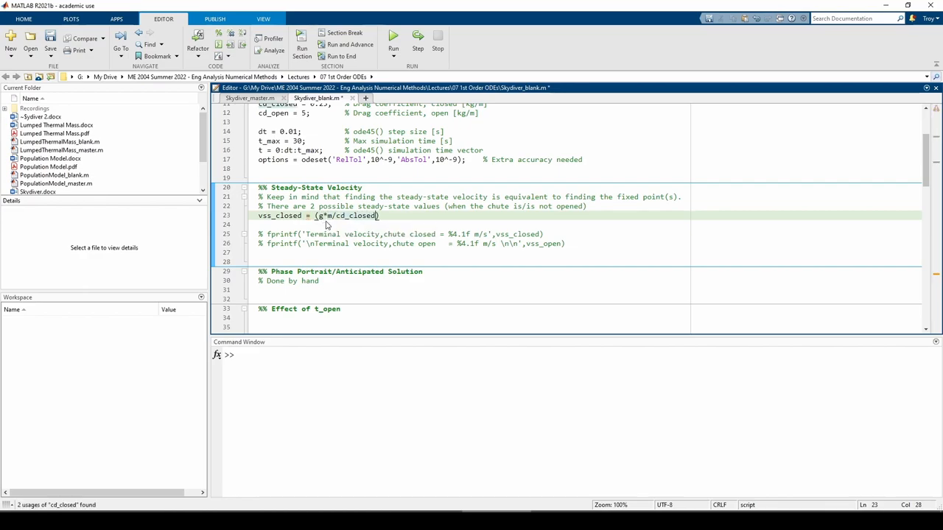
text(^0.5;)
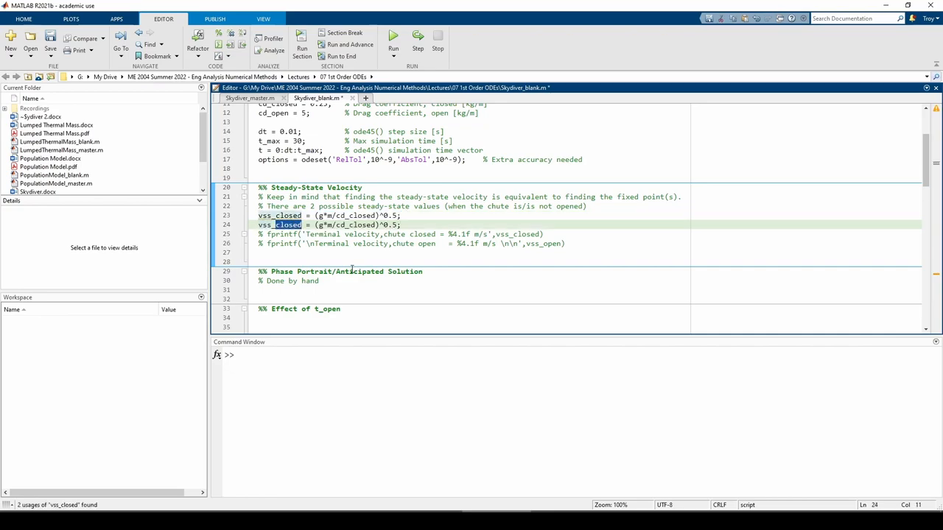
text(vss_open = (g*m/cd_open)^0.5;)
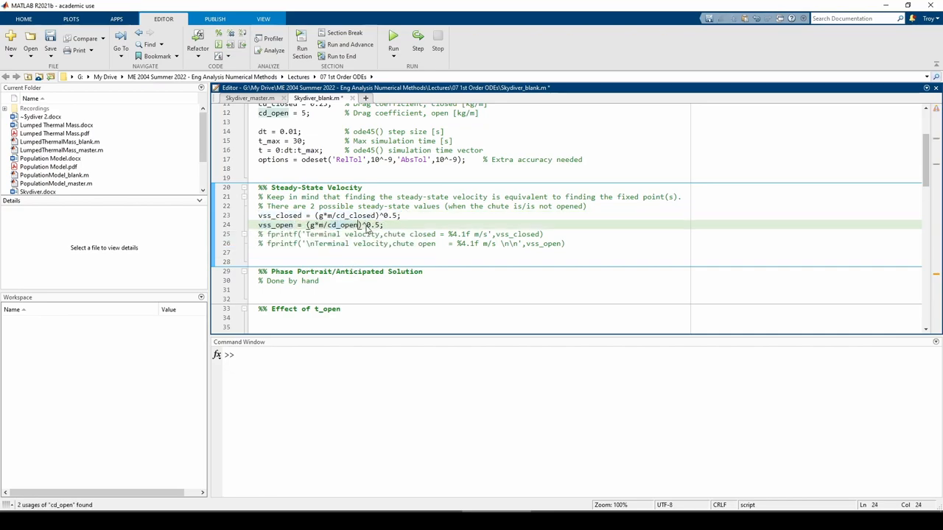
click(394, 35)
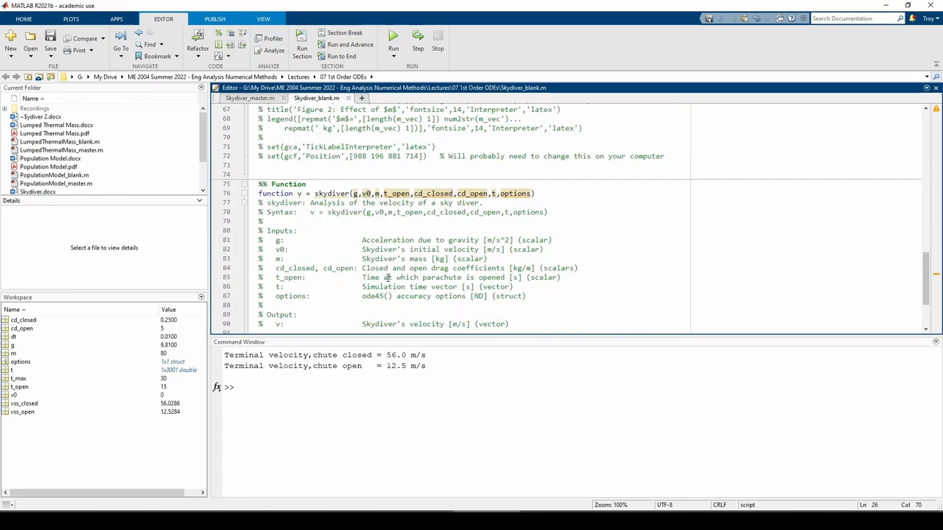
Scroll down to the %% Function section of the script
scroll(down, 3)
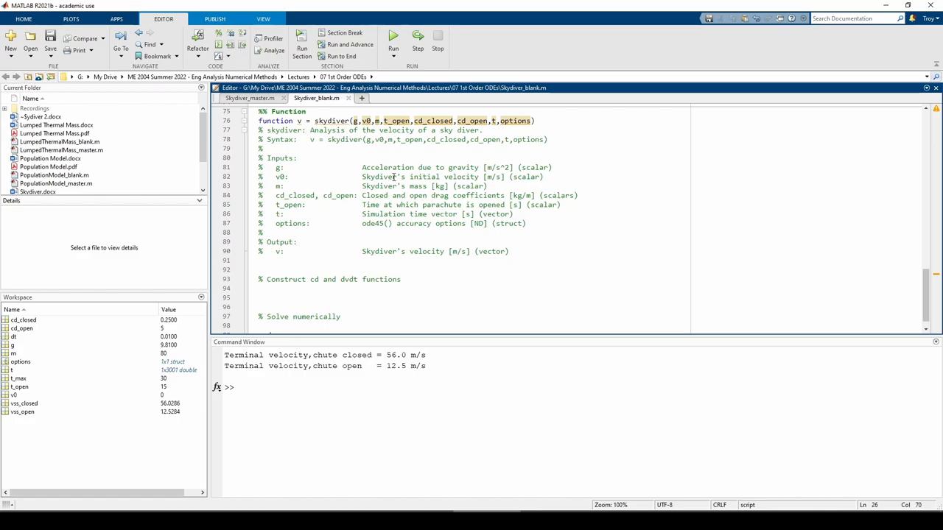
mouse_move(330, 177)
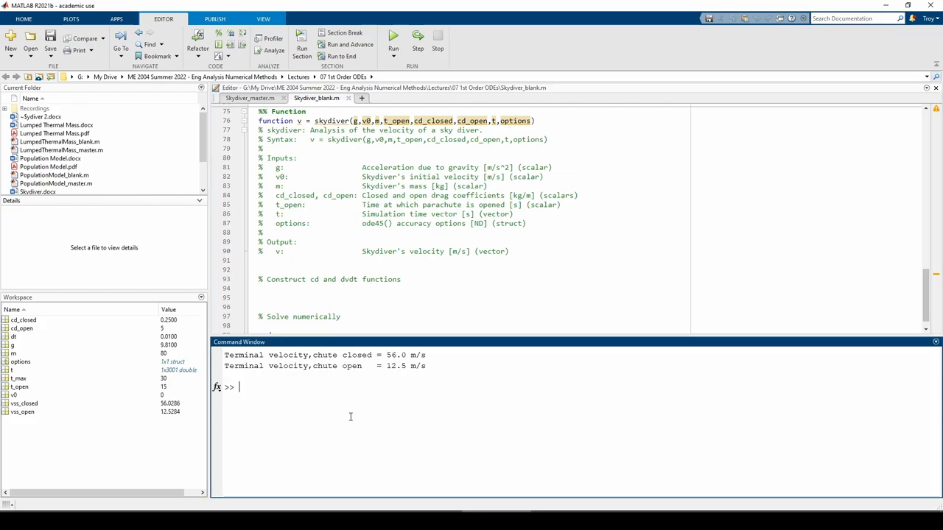
Define cd = @(t) using heaviside steps from cd_closed to cd_open at t_open
text(cd = @(t))
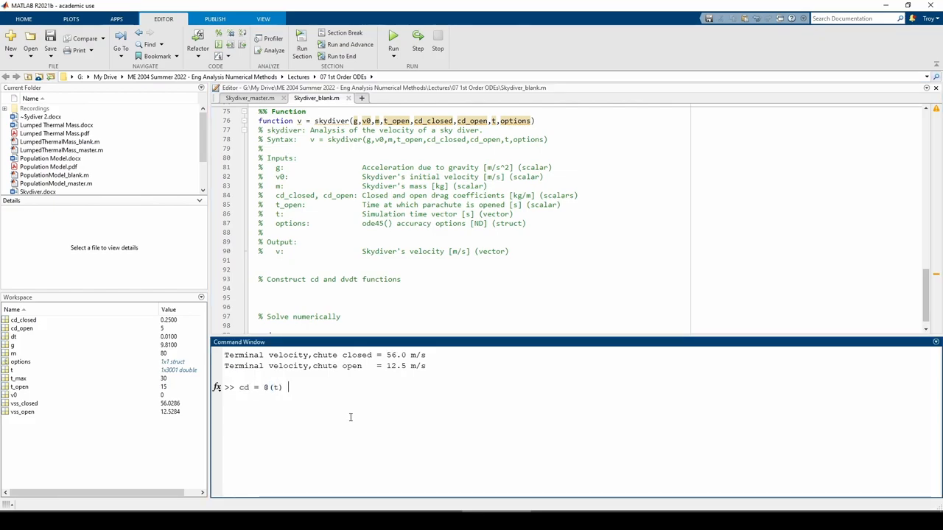
text(cd_closed*(heaviside(t)-heaviside(t)
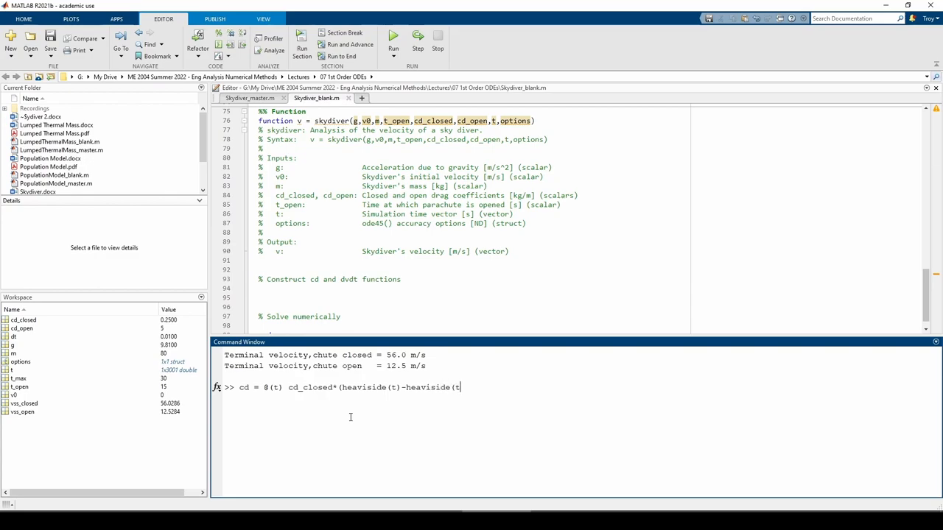
text(-t_open)))
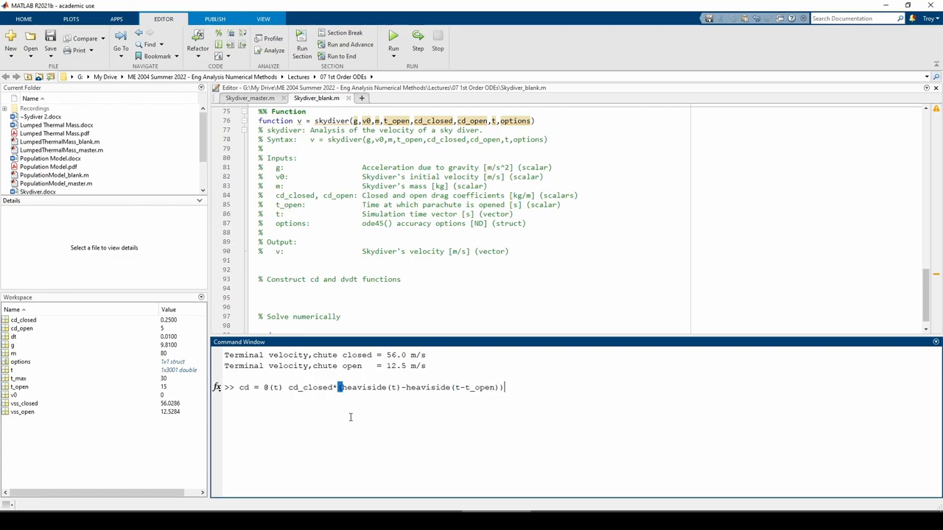
text(+ cd_open*()
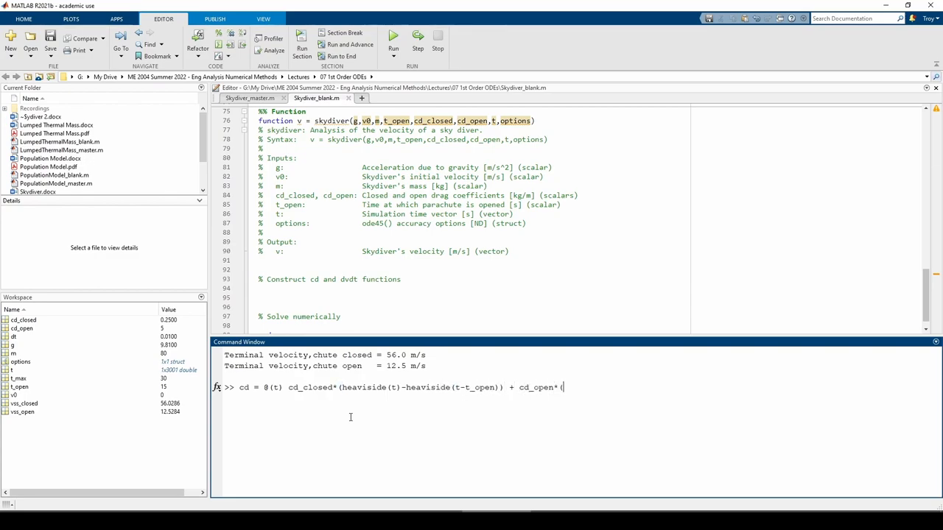
text(heaviside(t-t_open));)
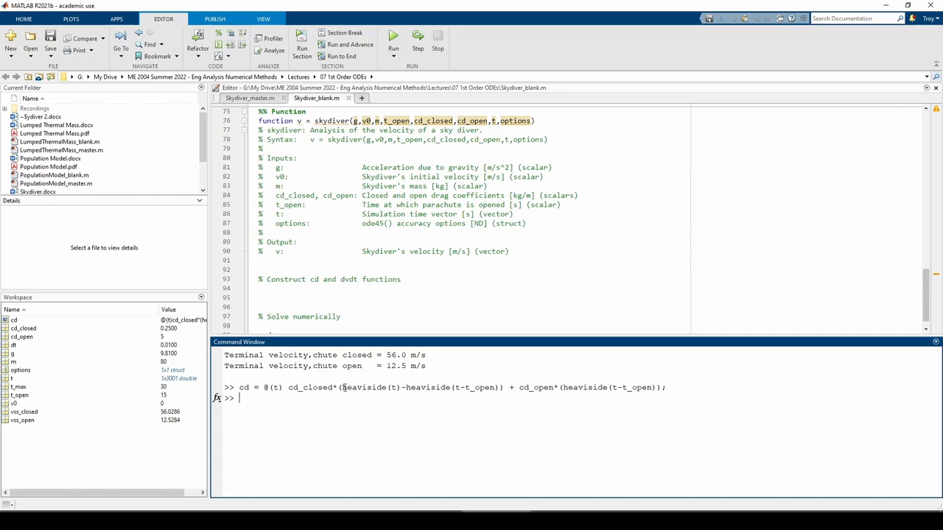
mouse_move(581, 388)
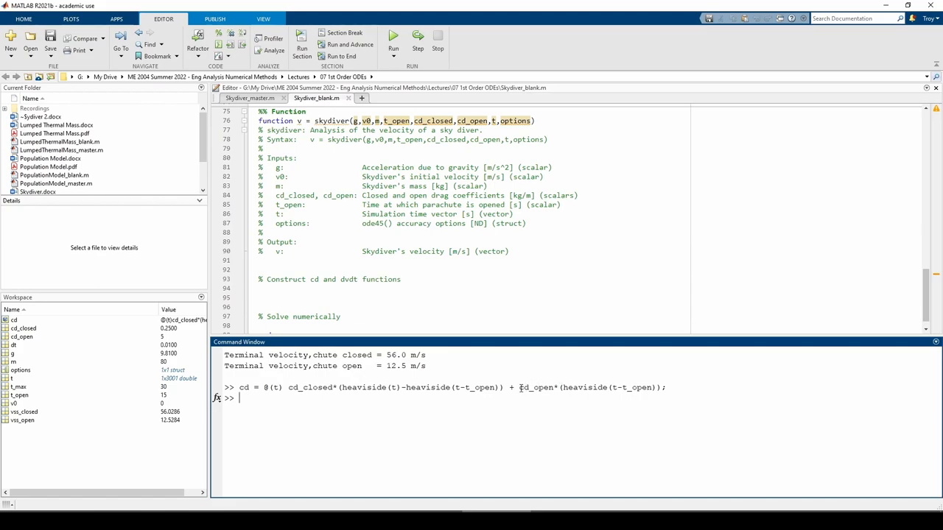
Plot cd over [0 t_max] with linewidth 2 in a new figure
text(figure; fplot(cd,[)
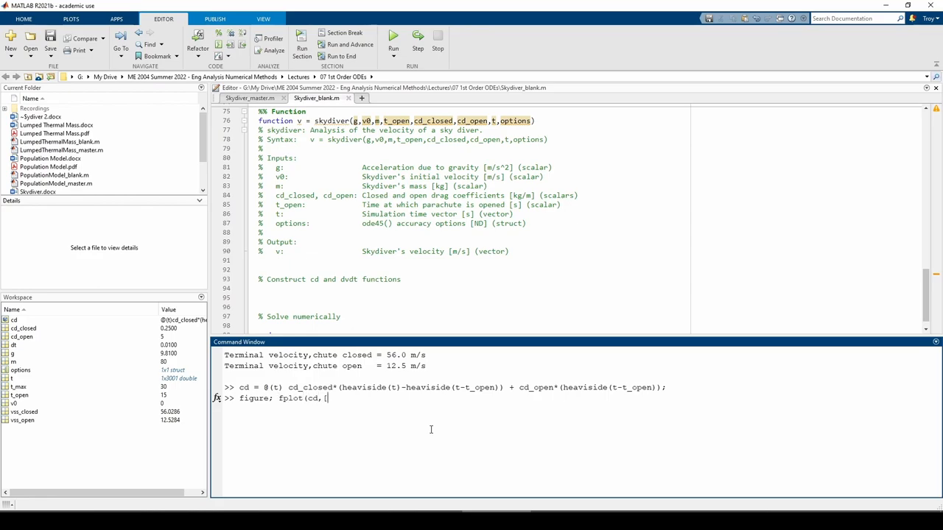
text(0 t_max],'lin)
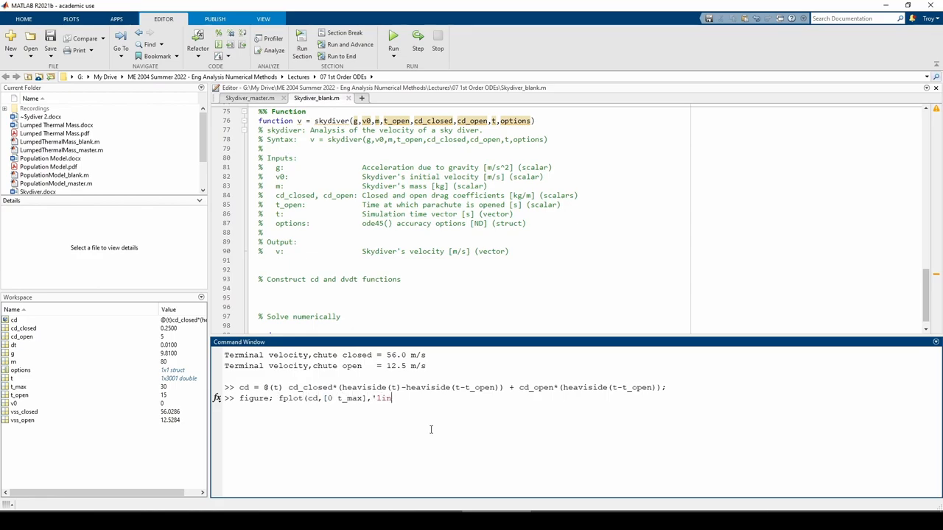
text(ewidth',2); grid on)
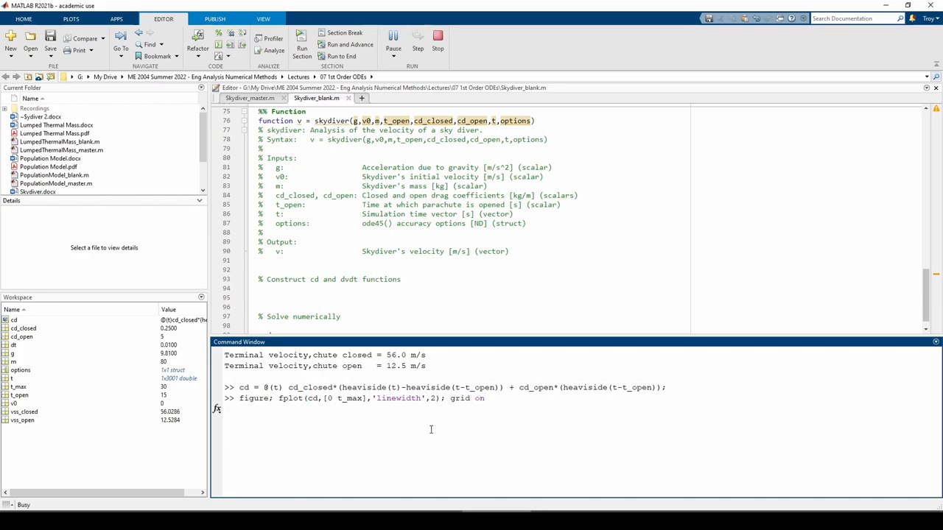
key(Return)
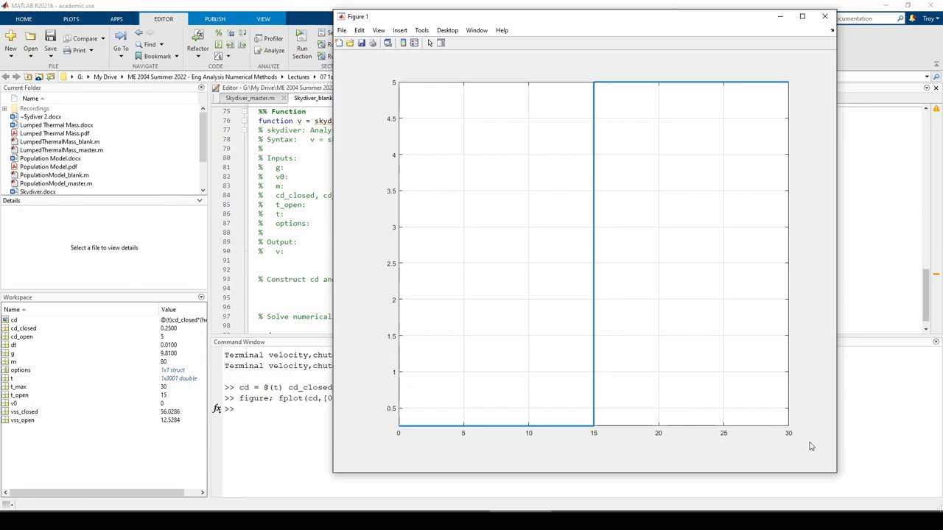
mouse_move(483, 434)
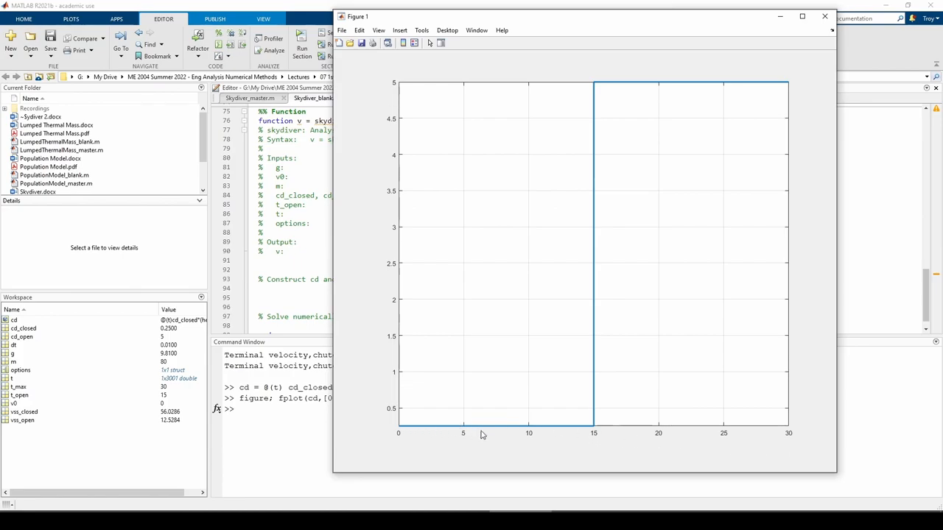
mouse_move(584, 440)
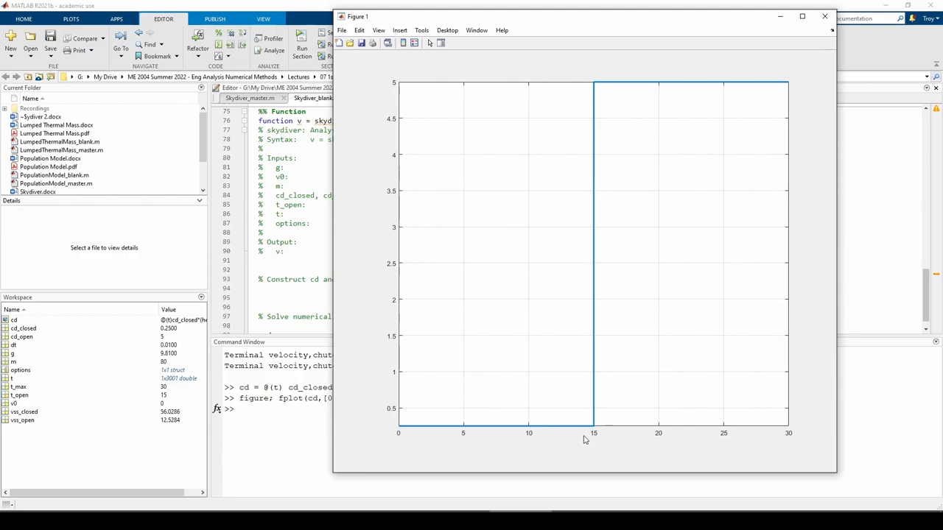
mouse_move(578, 338)
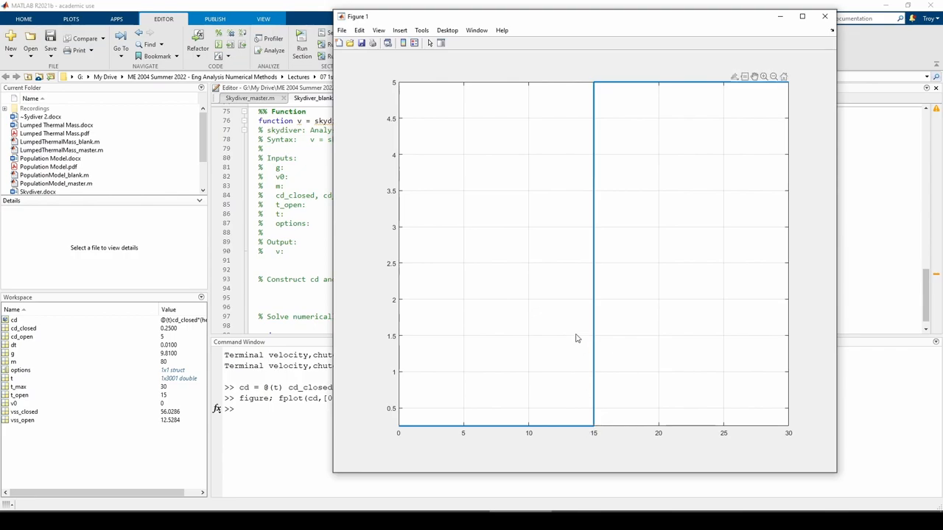
mouse_move(820, 116)
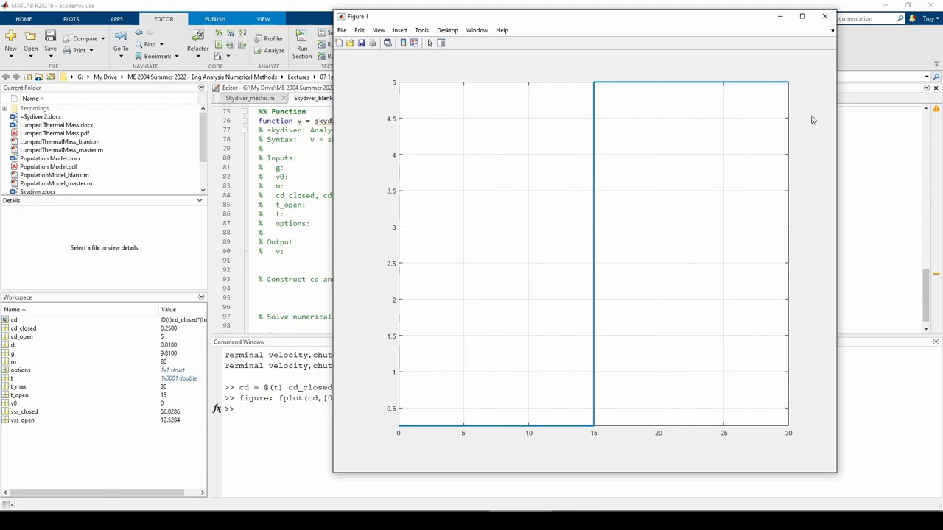
Close the drag plot and define dvdt = @(t,v) g-(cd(t)/m).*v.^2 in the function
click(824, 16)
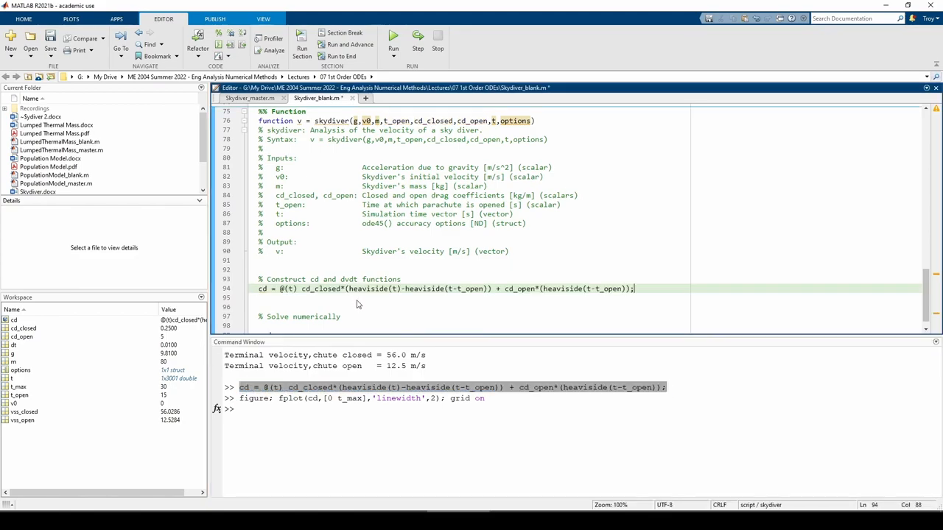
text(d)
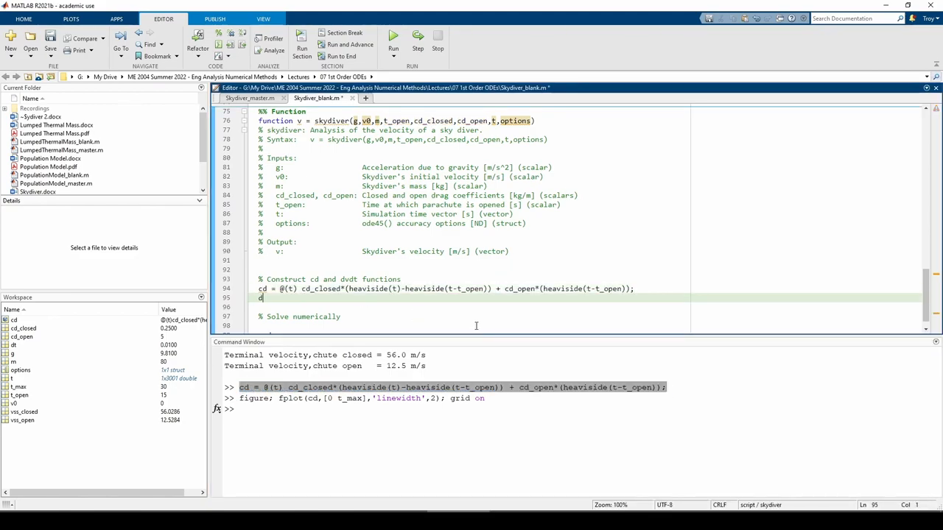
text(vdt = @(t,v))
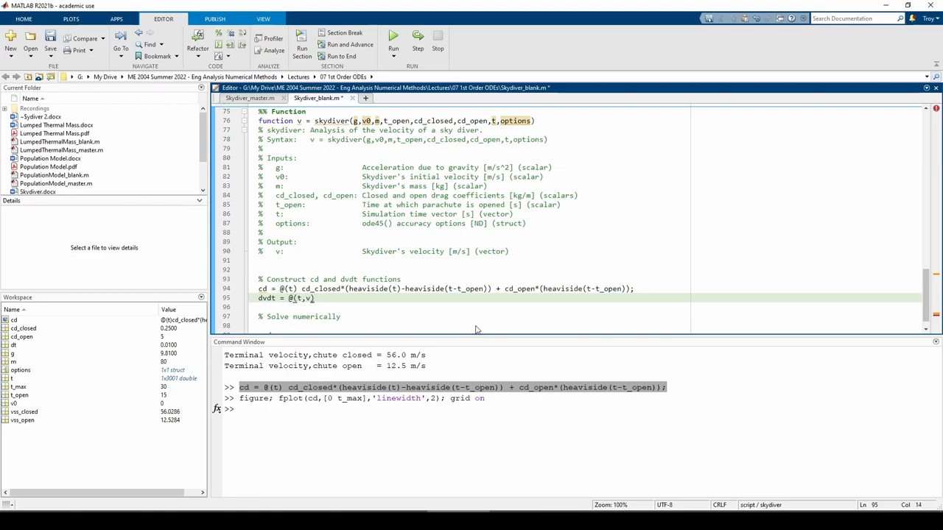
text(g-(cd(t)))
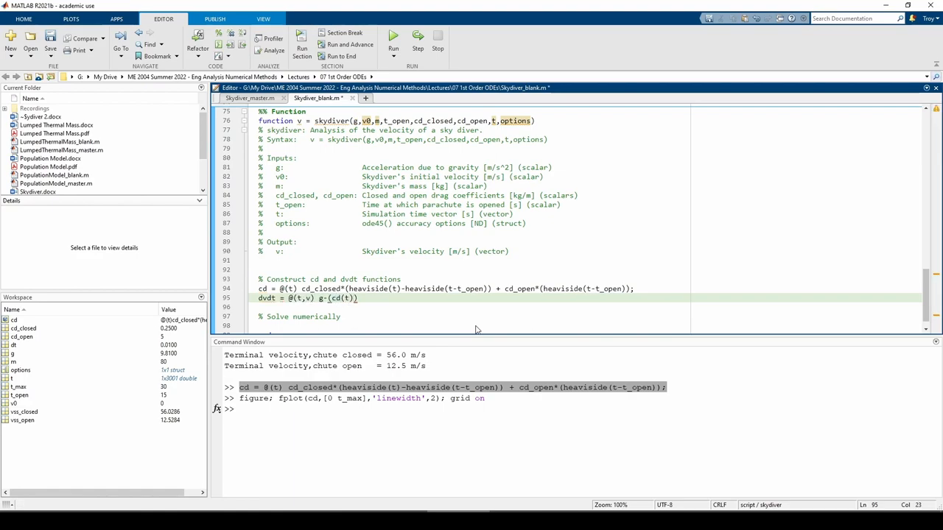
text(/m)
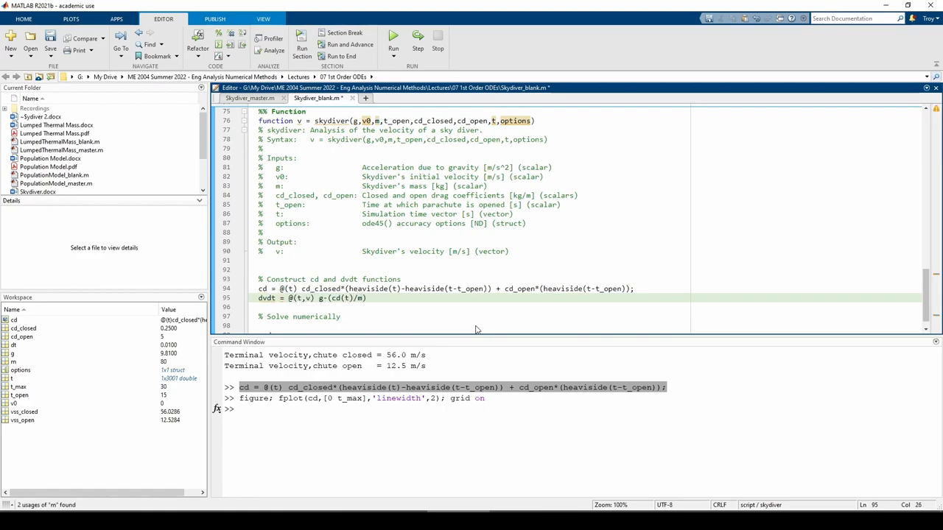
text(.*v.^2;)
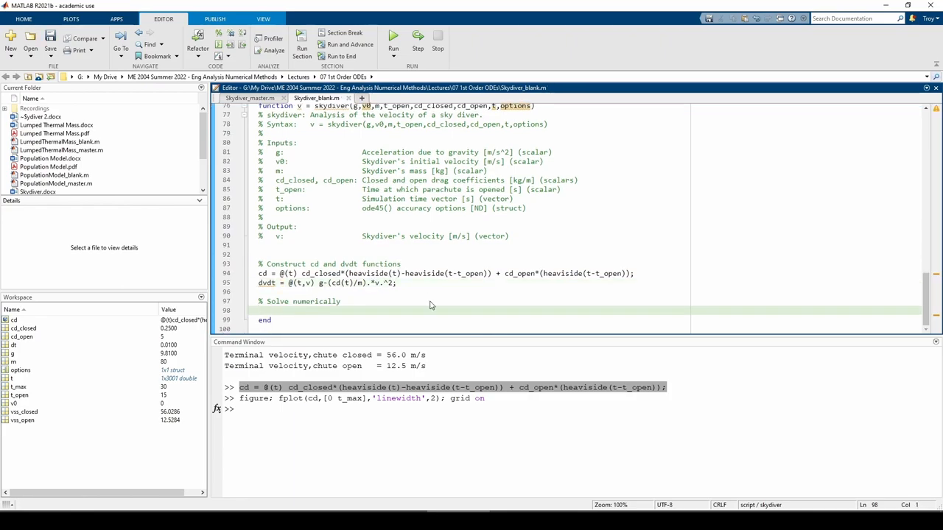
Solve with [~,v] = ode45(dvdt,t,v0,...) and add 'Ignore the t output' and 'Solve numerically' comments
text([~,v] = ode45)
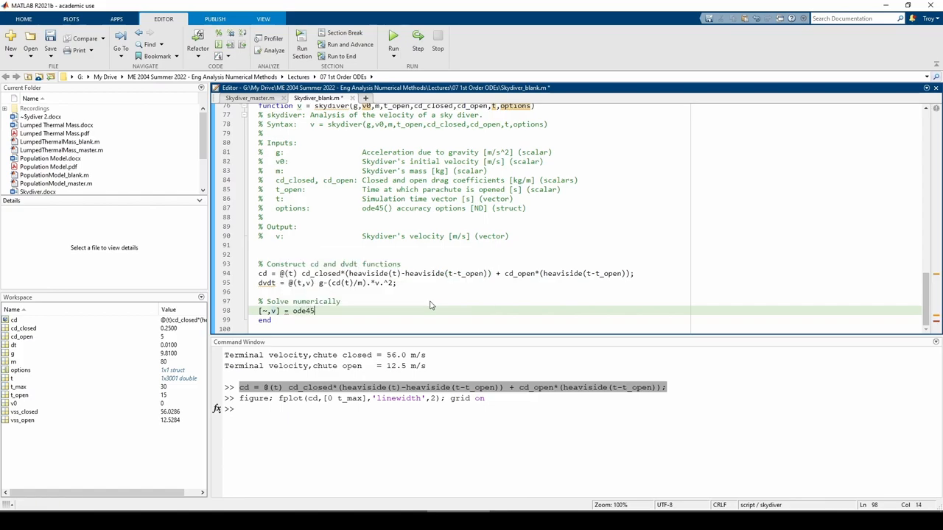
text((dvdt,t,v0,options);)
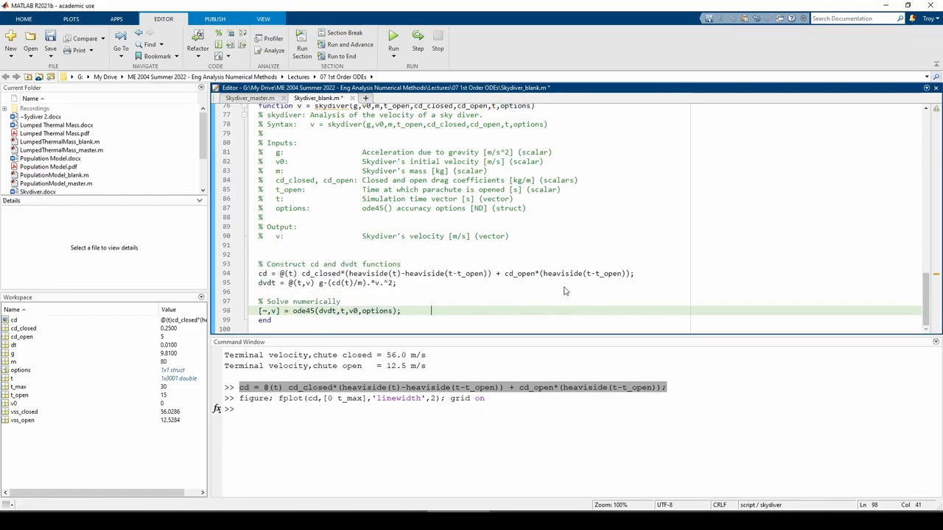
text(% Ignore the t output)
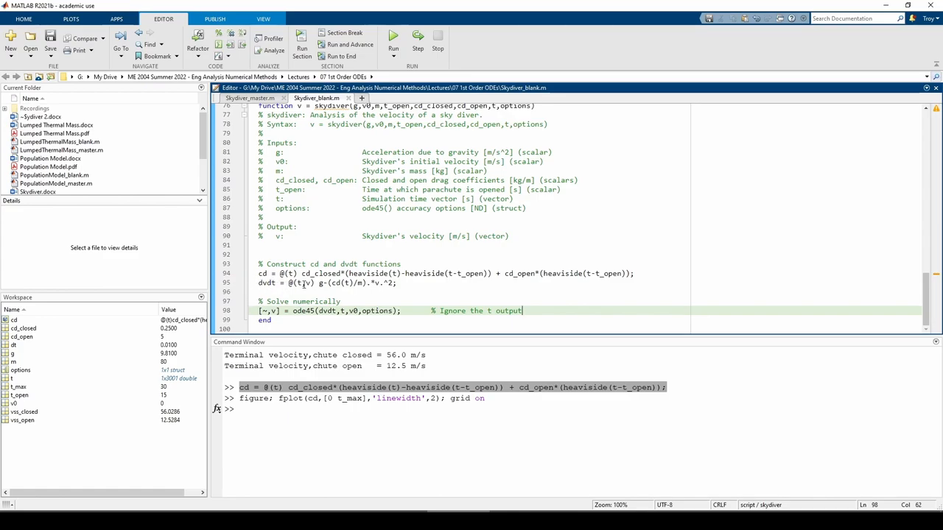
mouse_move(336, 283)
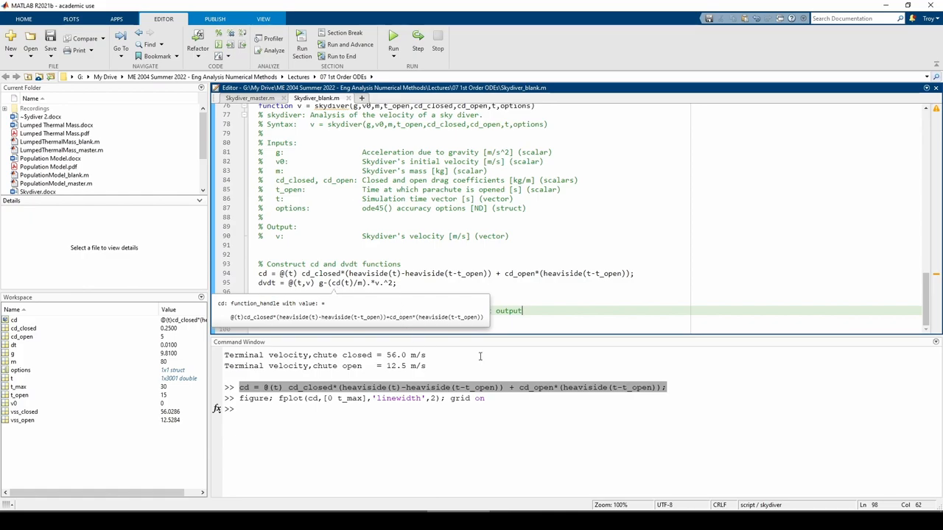
text(% Solve numerically)
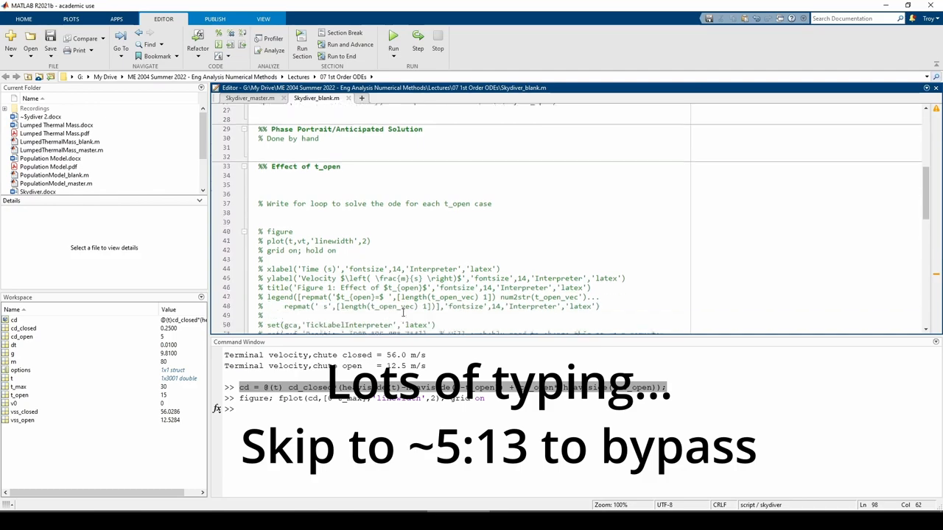
Define t_open_vec = 0:5:20 with a comment describing the t_open times
text(t)
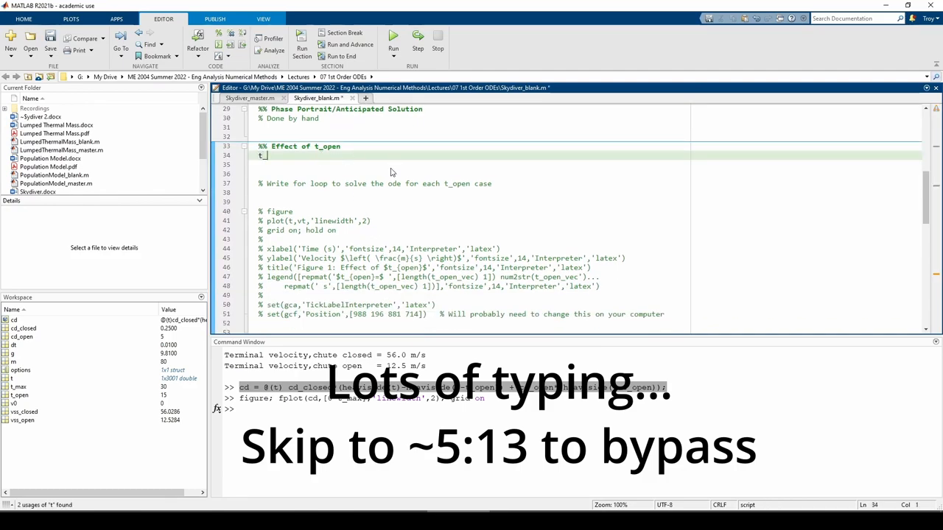
text(_open_vec = 0:5:20;                % Vector)
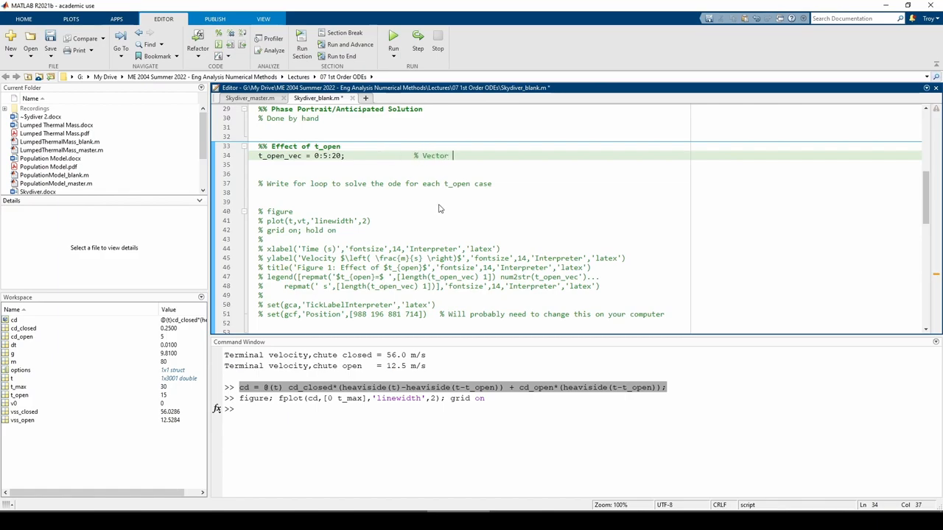
text(of t_open times)
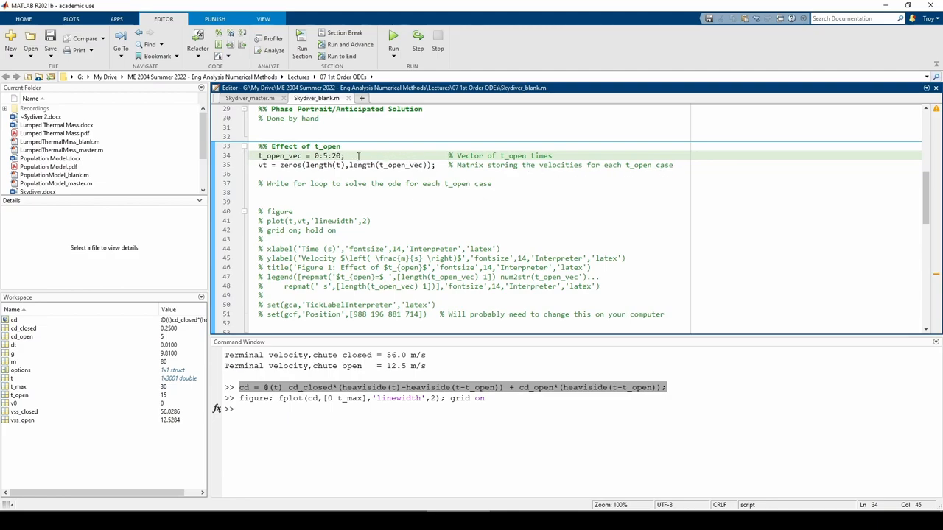
mouse_move(271, 170)
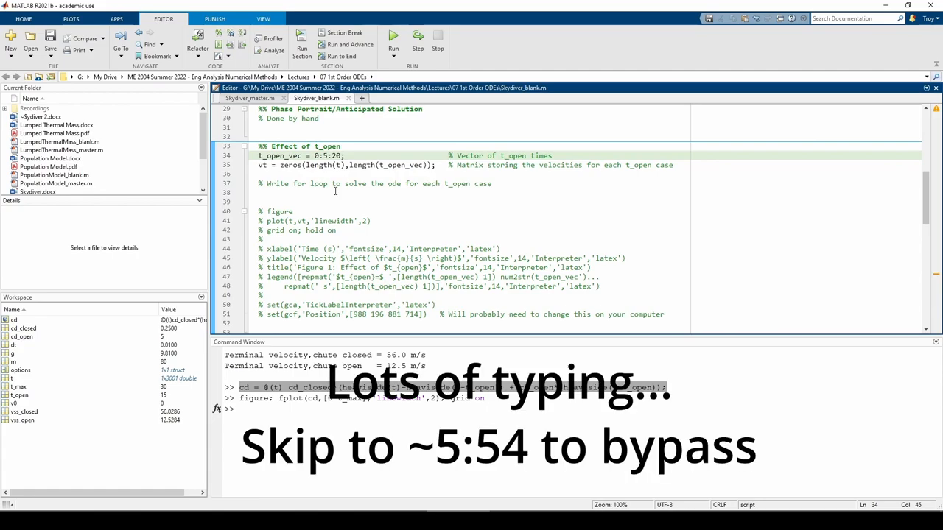
Write the loop over length(t_open_vec) assigning vt(:,i) = skydiver(g,...)
text(for i=1:length)
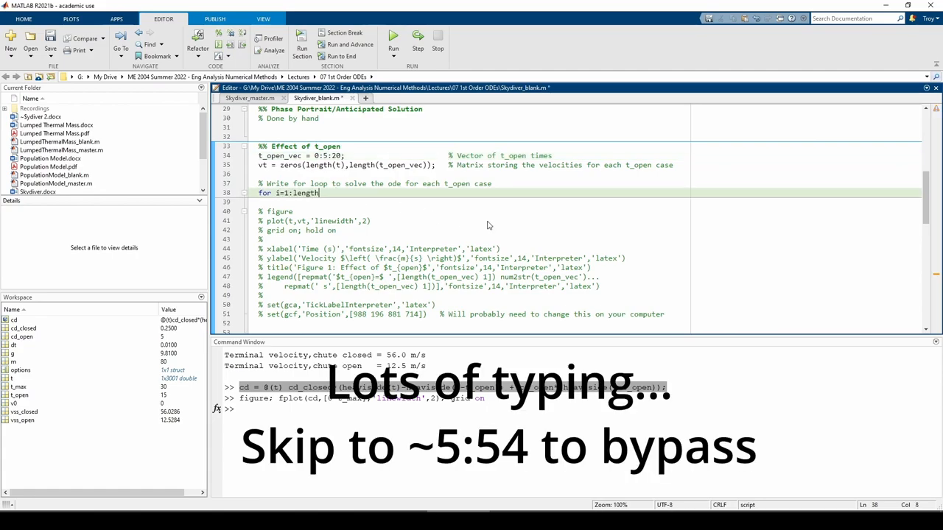
text((t_open_vec))
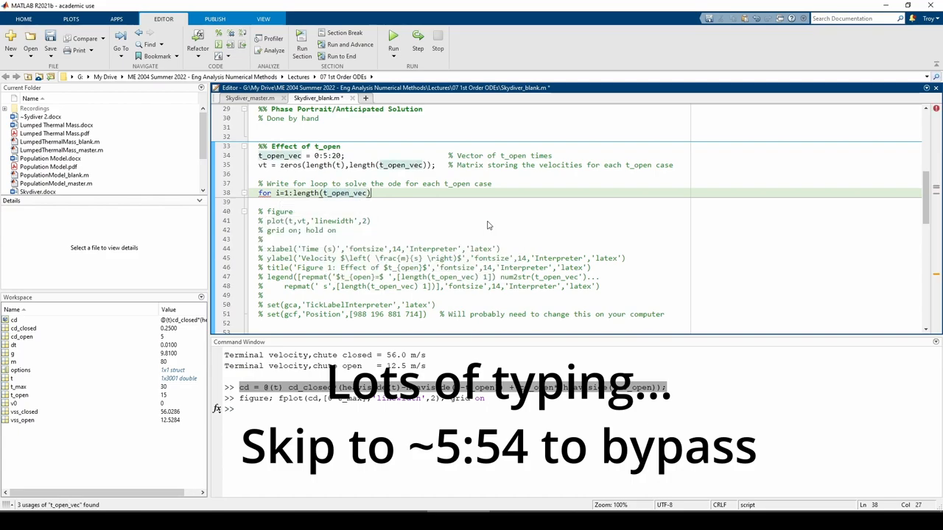
text(vt(:,i) =)
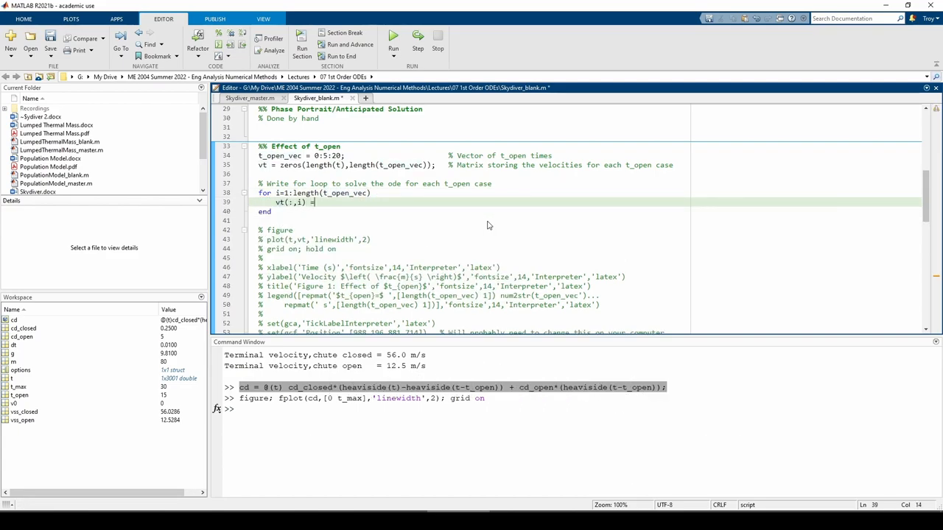
text(skydiver(g,v0,m,t_open_vec(i),cd_closed,cd_open,t,options);)
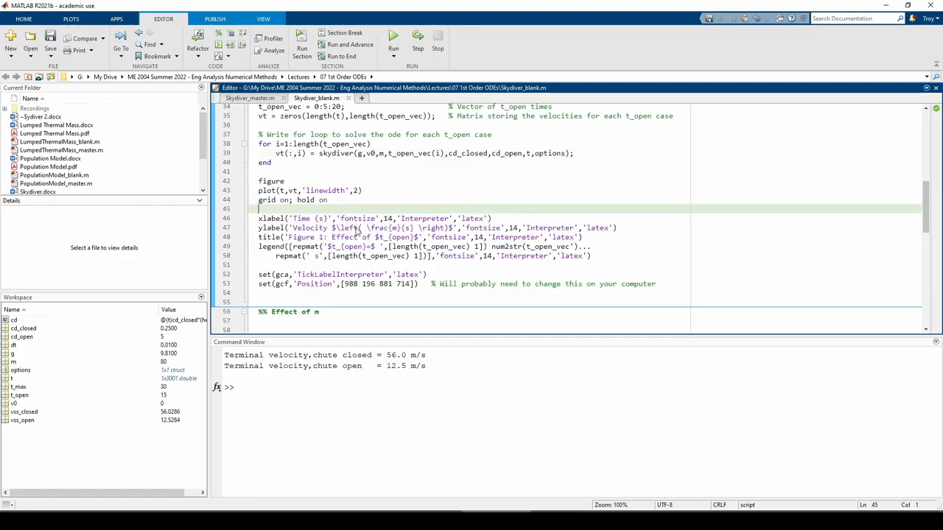
click(394, 34)
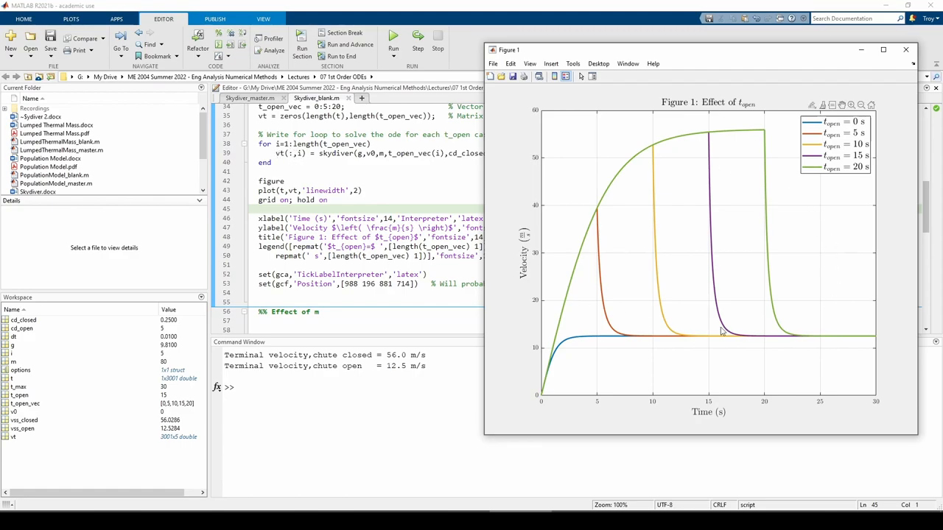
mouse_move(520, 330)
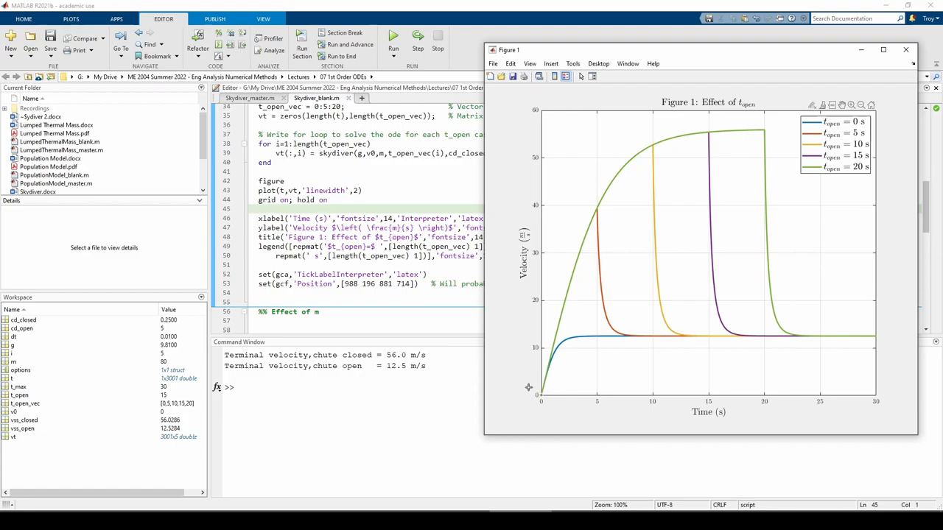
mouse_move(529, 388)
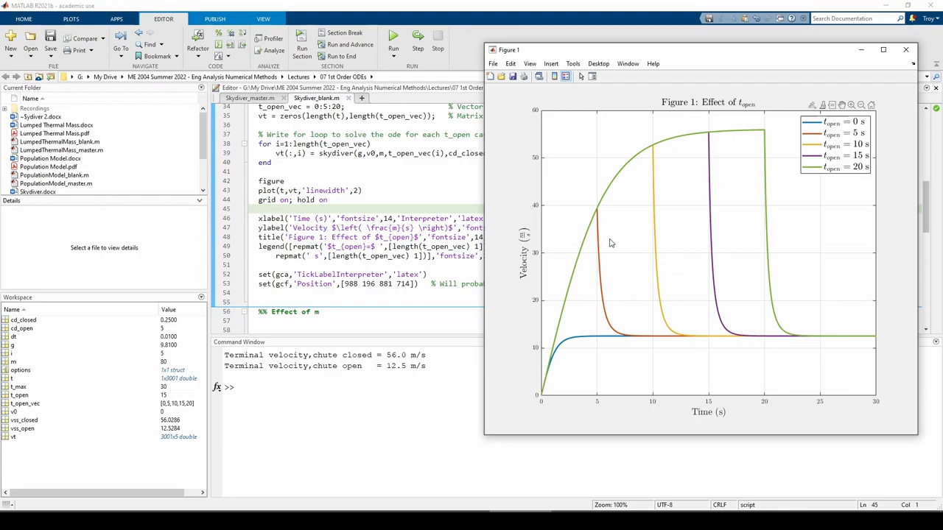
mouse_move(668, 342)
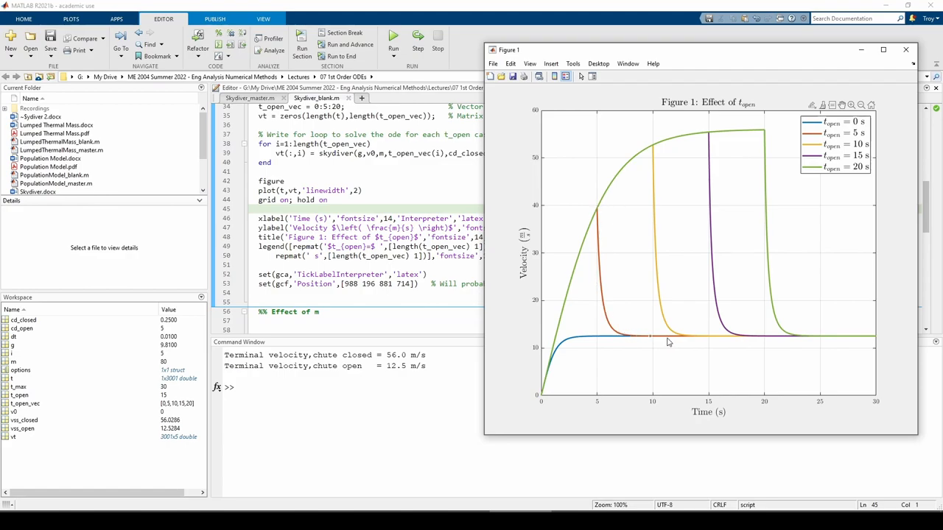
mouse_move(719, 343)
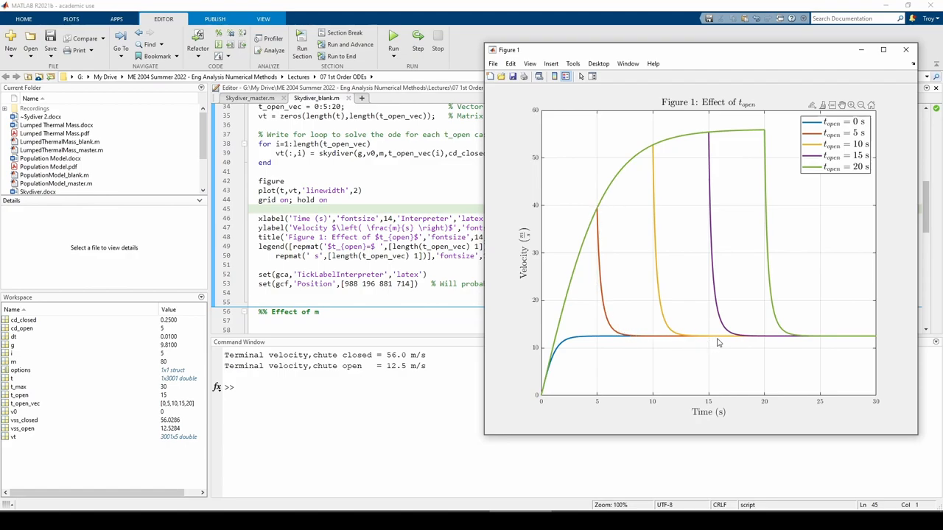
mouse_move(852, 348)
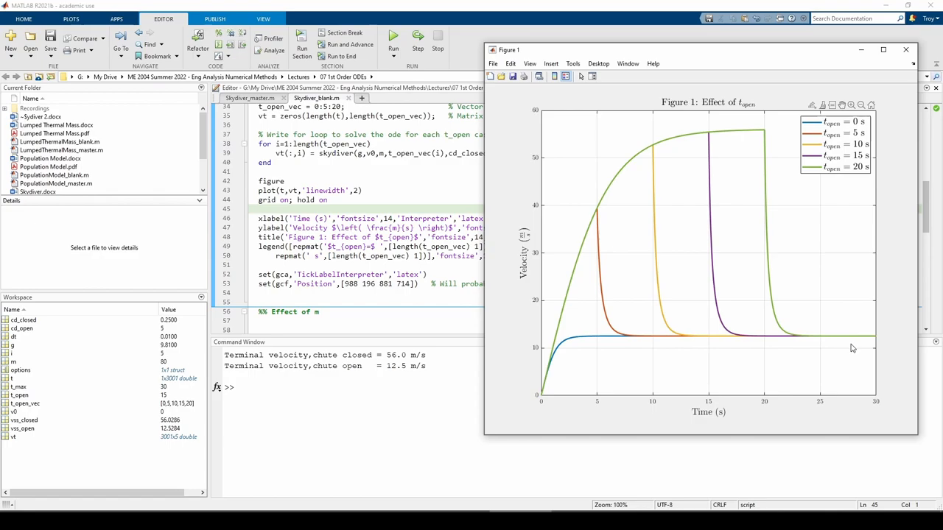
mouse_move(584, 321)
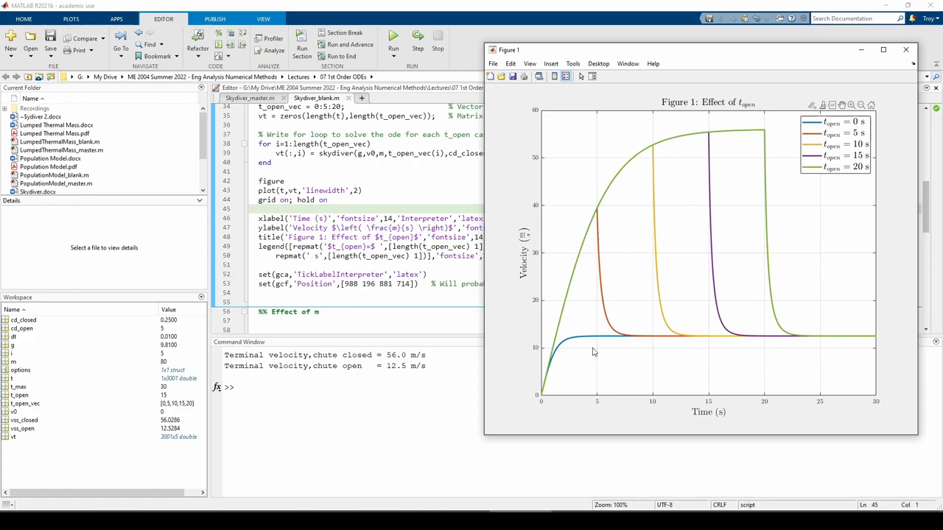
mouse_move(722, 140)
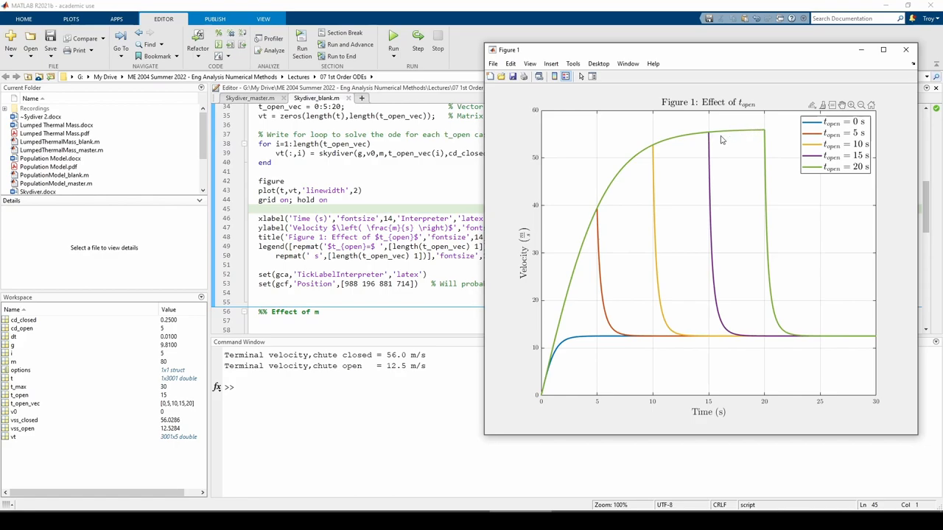
mouse_move(775, 123)
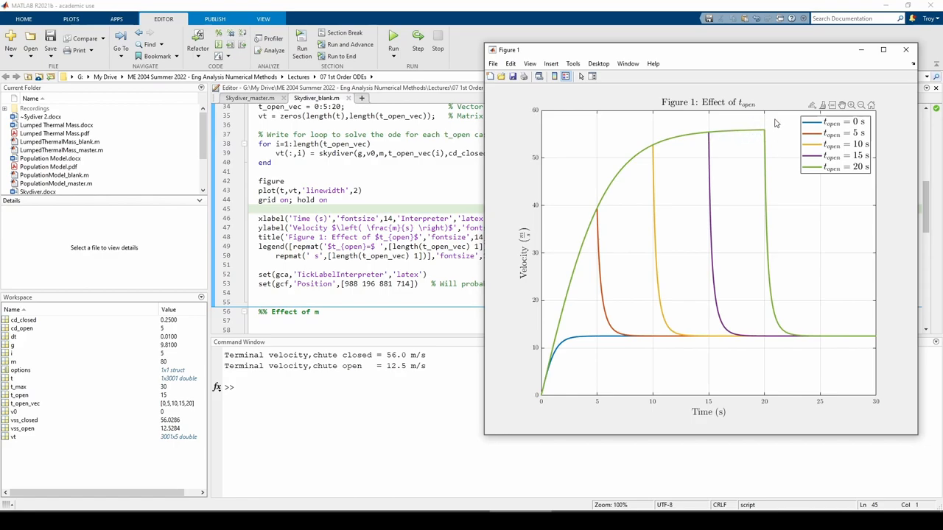
mouse_move(779, 142)
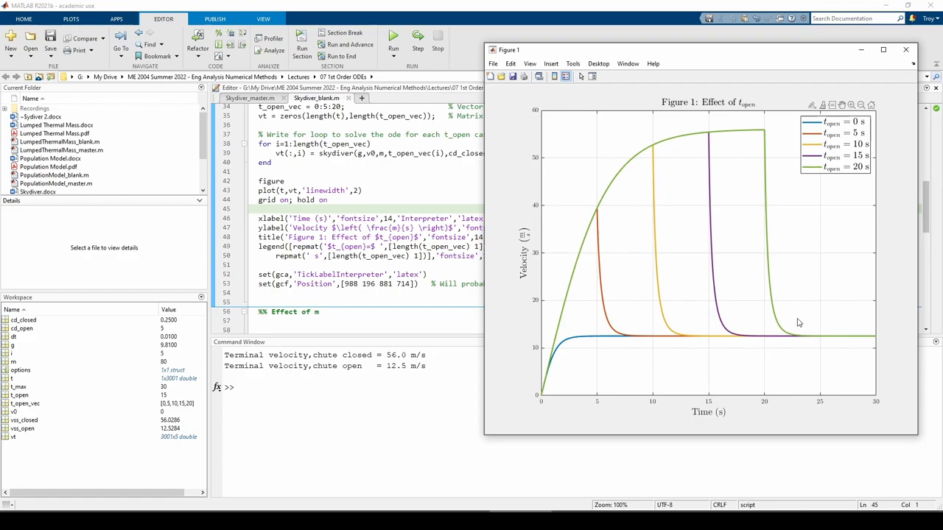
mouse_move(875, 351)
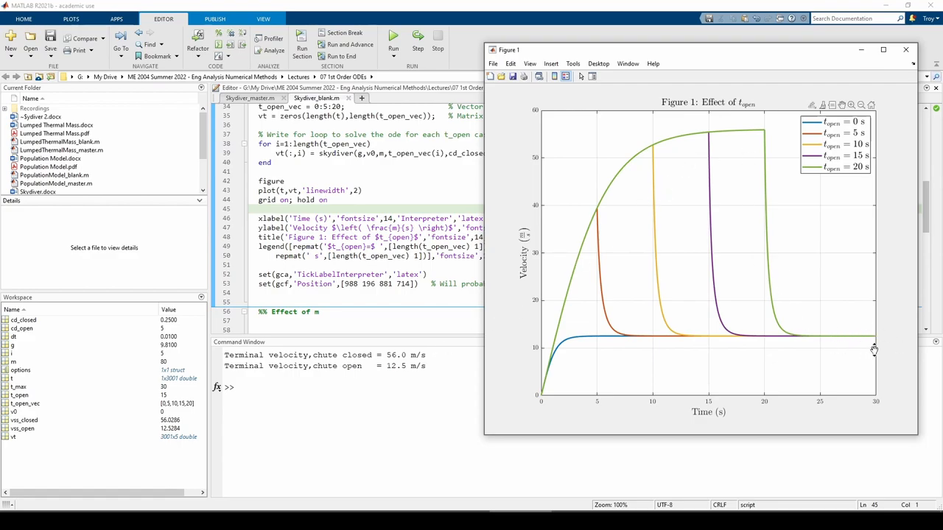
mouse_move(521, 364)
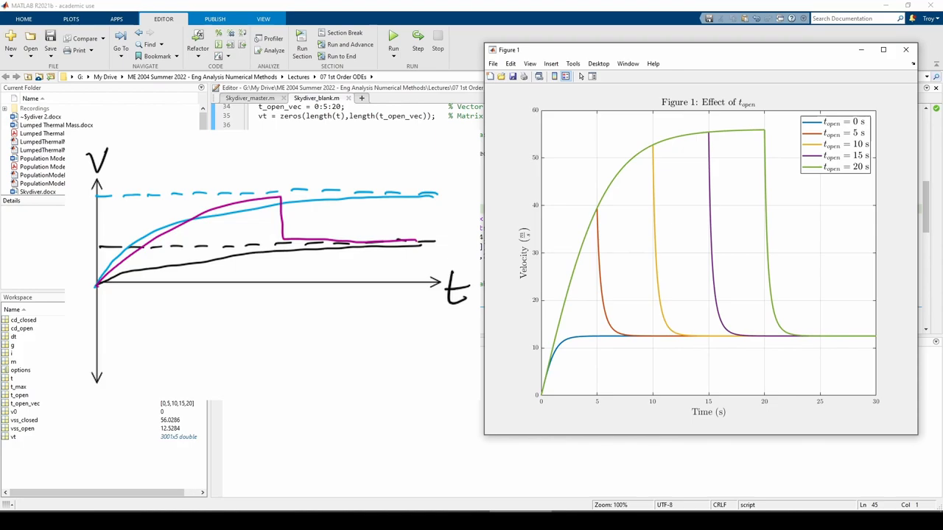
Close Figure 1 showing the five velocity curves
click(393, 38)
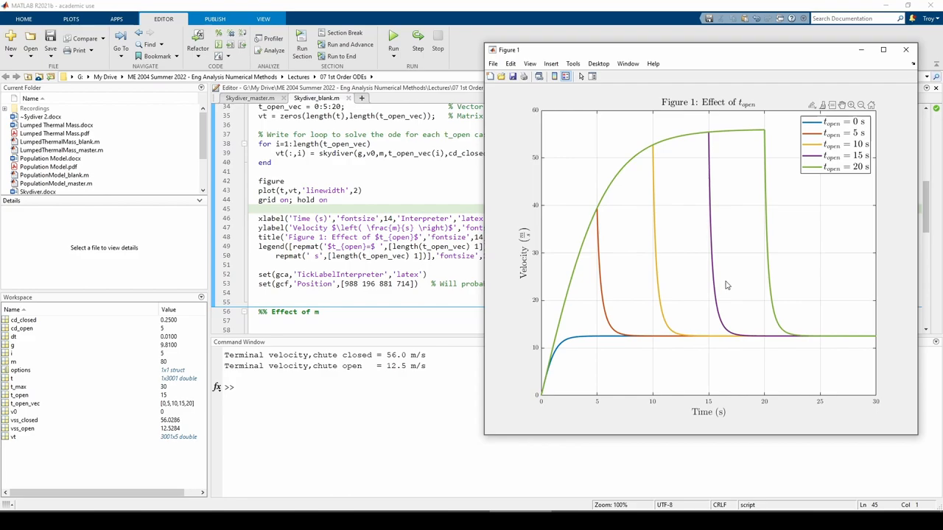
mouse_move(797, 344)
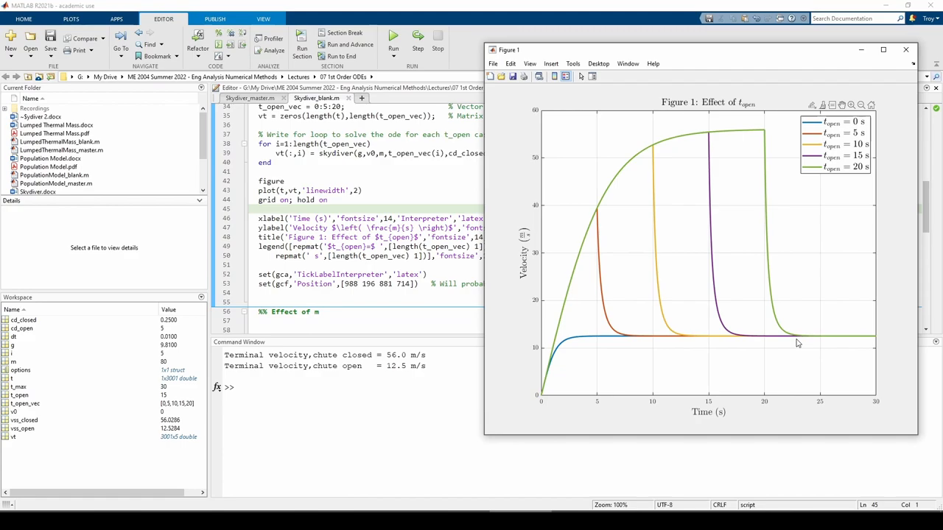
mouse_move(772, 128)
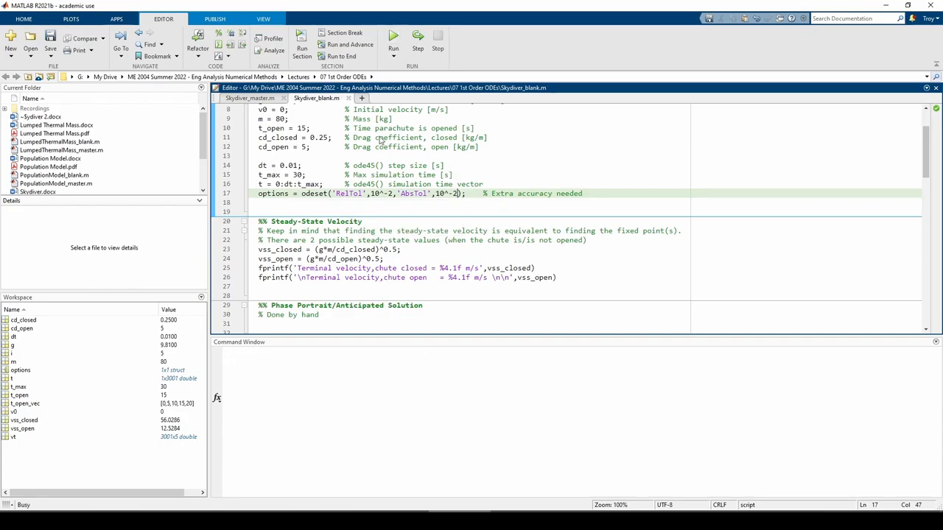
Set the ode45 RelTol and AbsTol back to 10^-9 on line 17
click(393, 35)
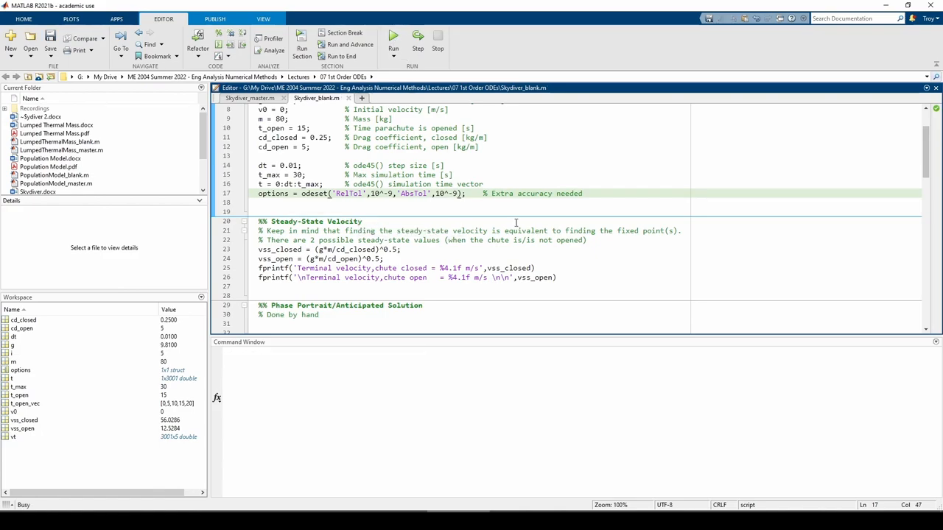
click(393, 35)
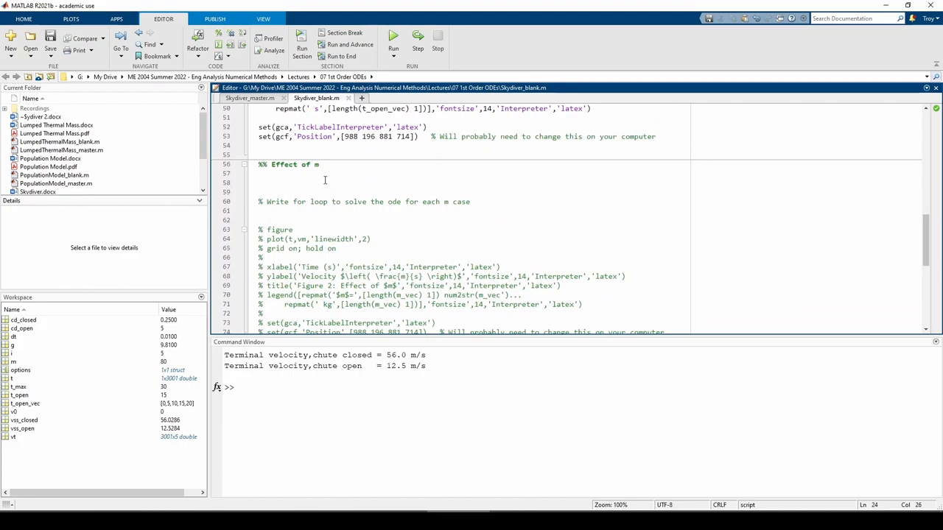
Define m_vec = 25:25:100; and comment the matrix storing velocities
text(m_vec =)
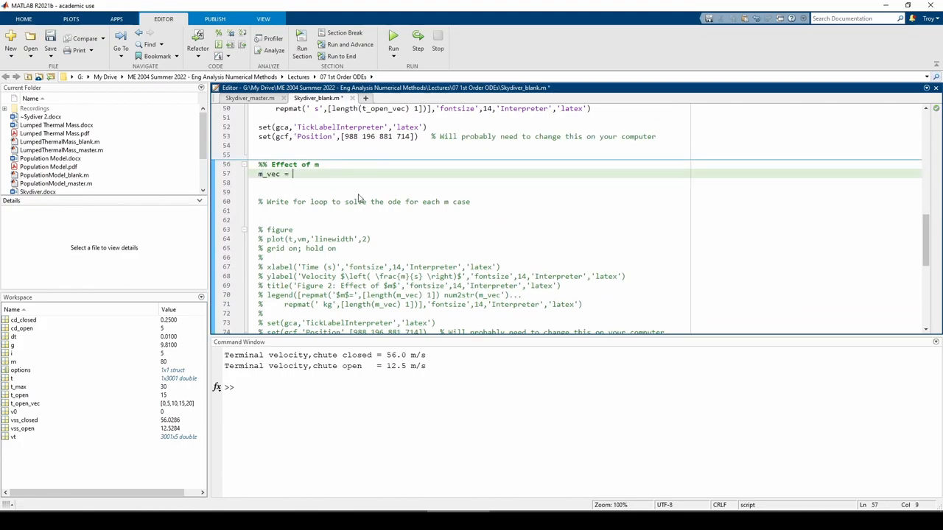
text(25:25:100;                          % Vector of masses)
click(587, 183)
text(vm = zeros(length(t),length(m_vec));        %)
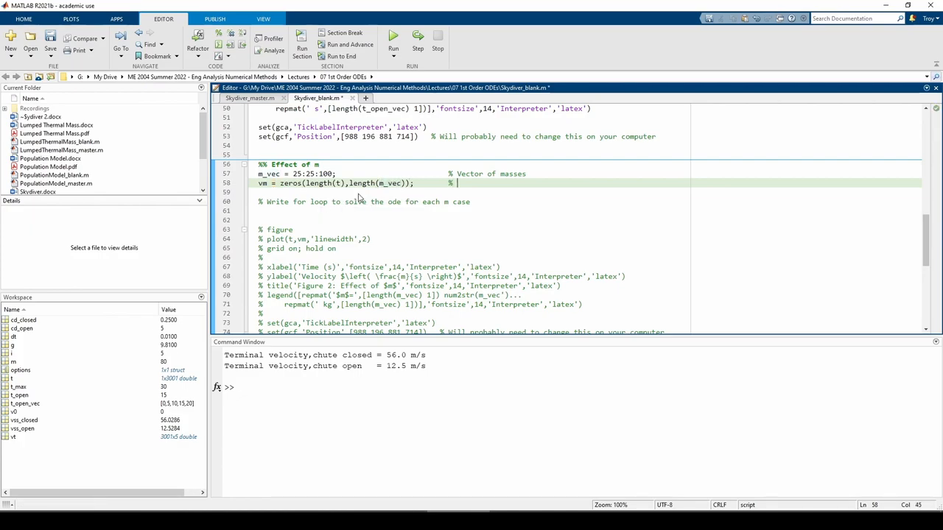
text(Matrix storing the velocities for each m case)
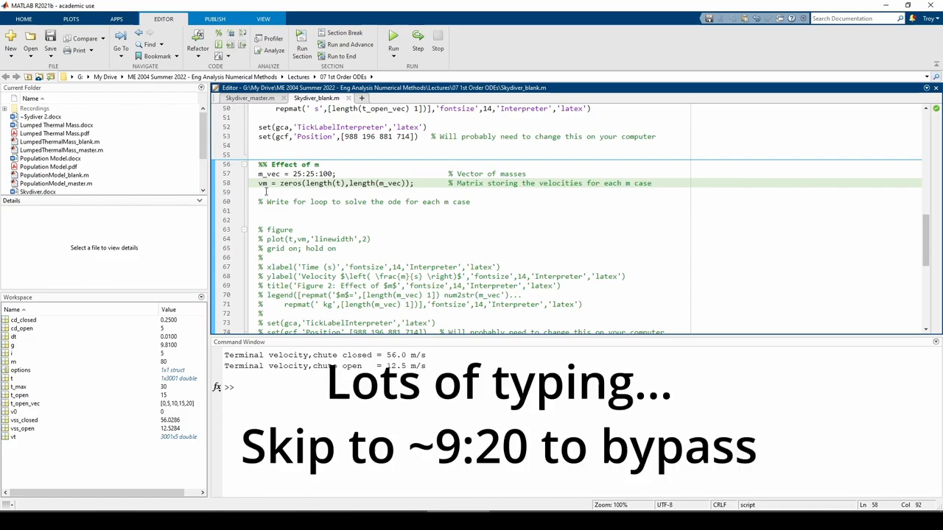
Write the loop over length(m_vec) assigning vm(:,i) = skydiver(g,v0,m_vec(i),t_...)
text(for i=1:)
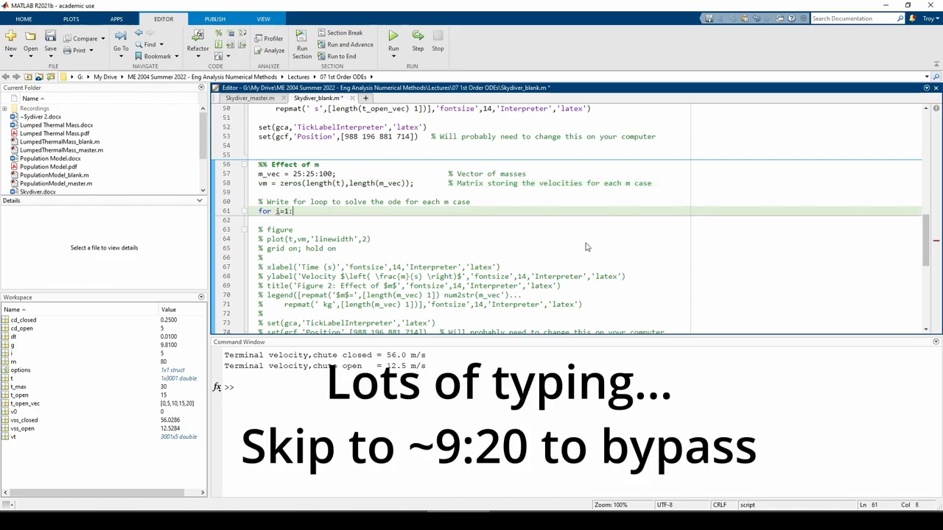
text(length(m_vec))
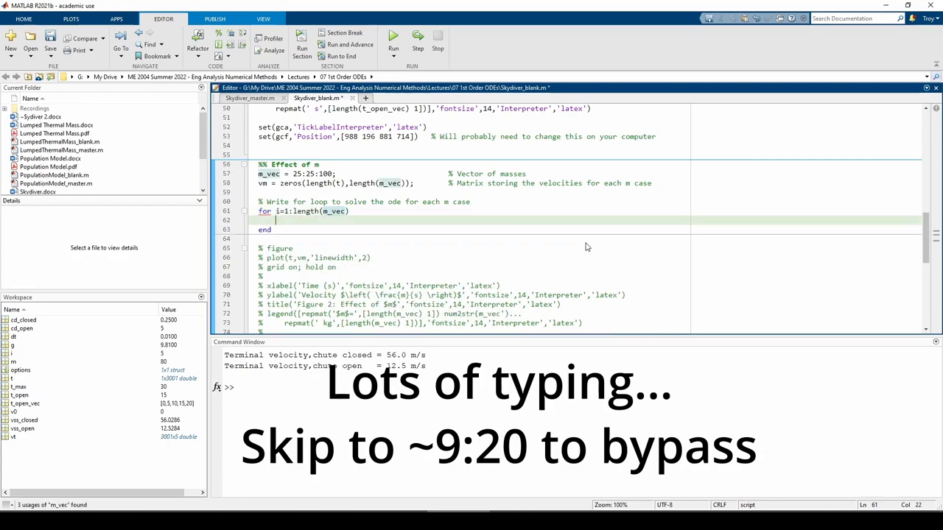
text(vm(:,i) =)
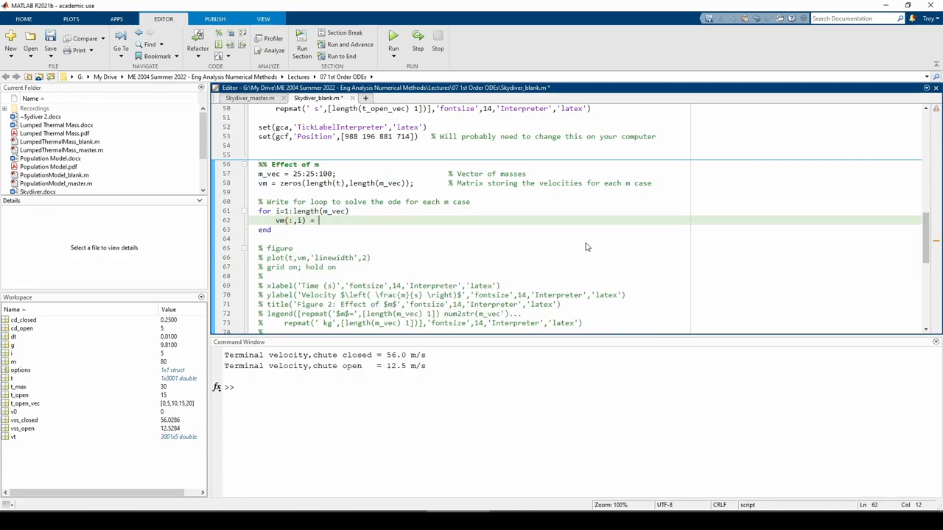
text(skydiver(g,v0)
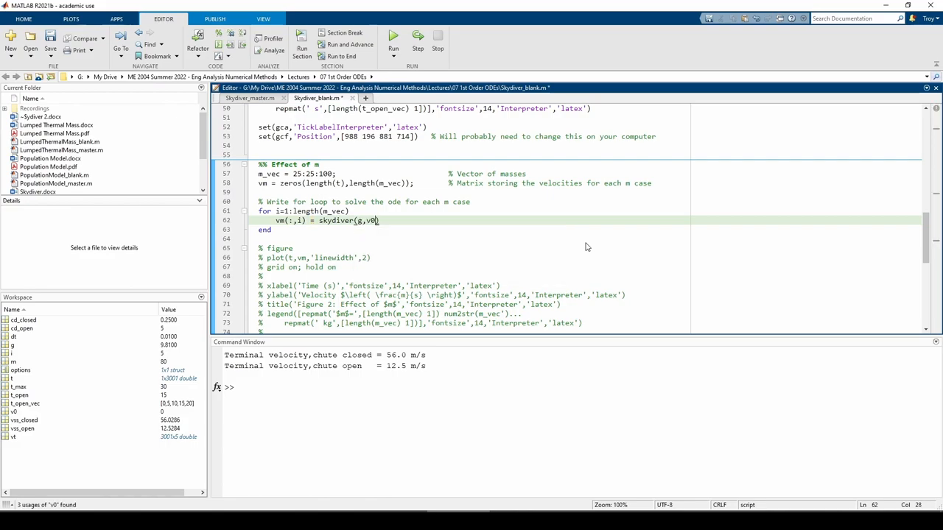
text(,m_vec(i),t_open,cd_closed,cd_open,t,options)
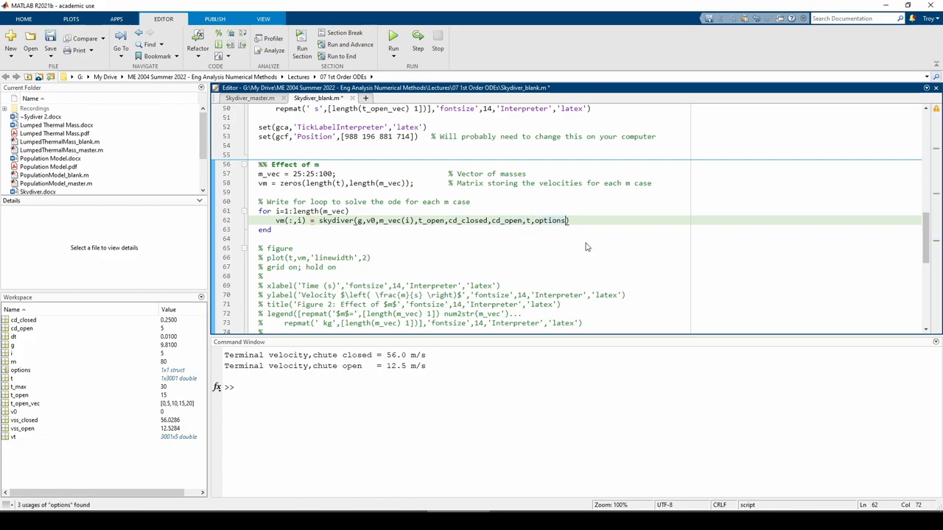
text(;)
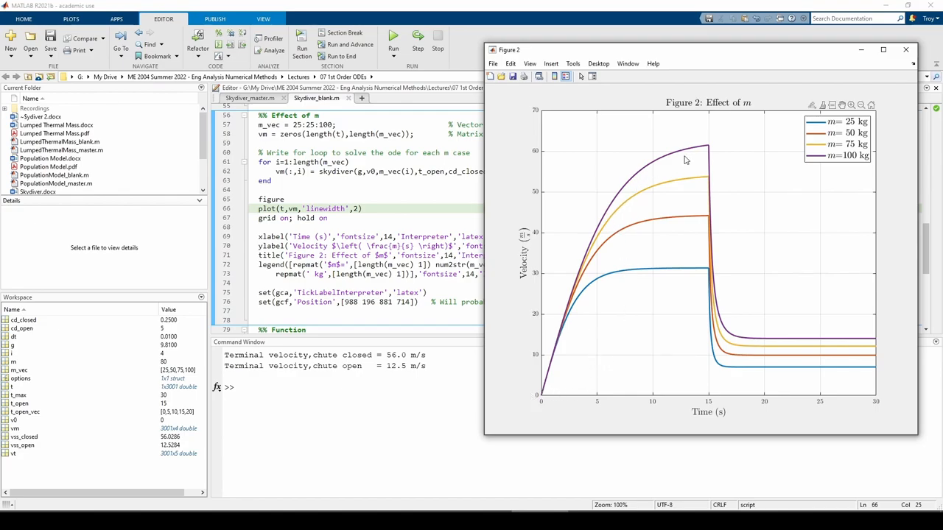
mouse_move(676, 253)
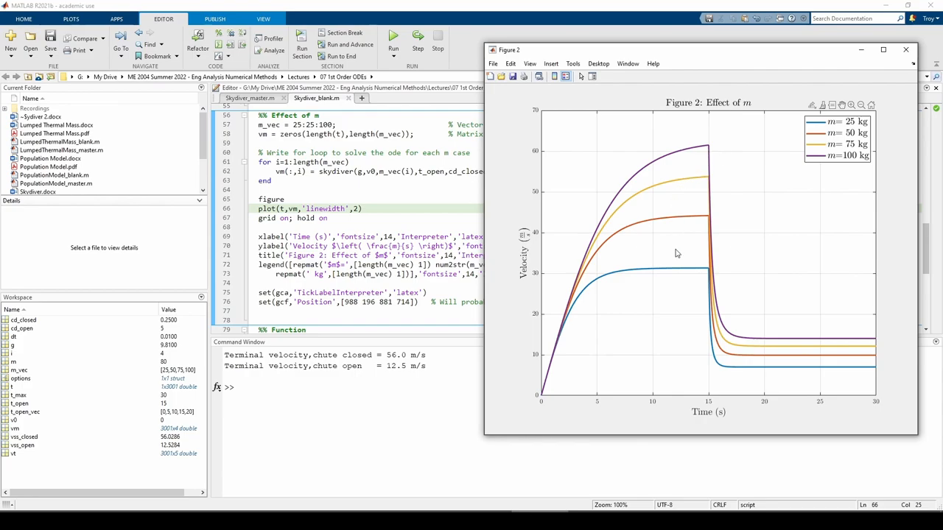
mouse_move(699, 285)
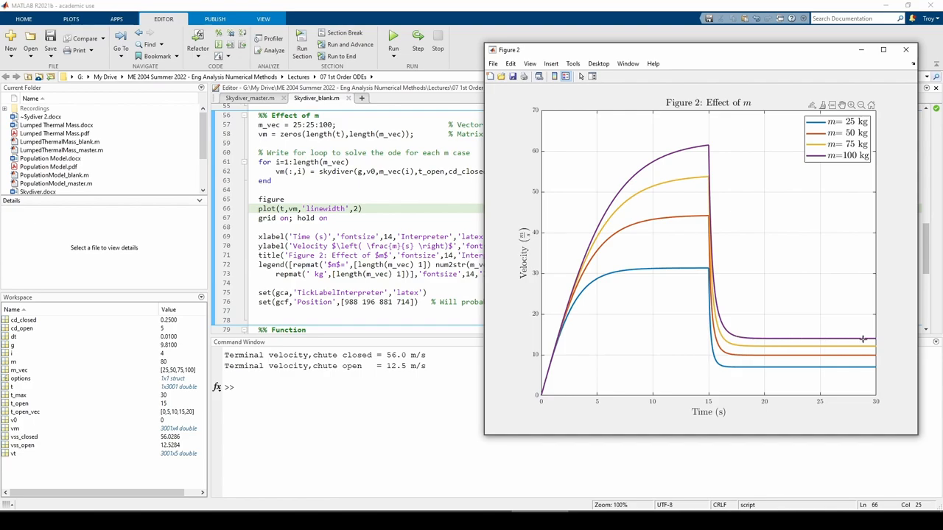
mouse_move(764, 382)
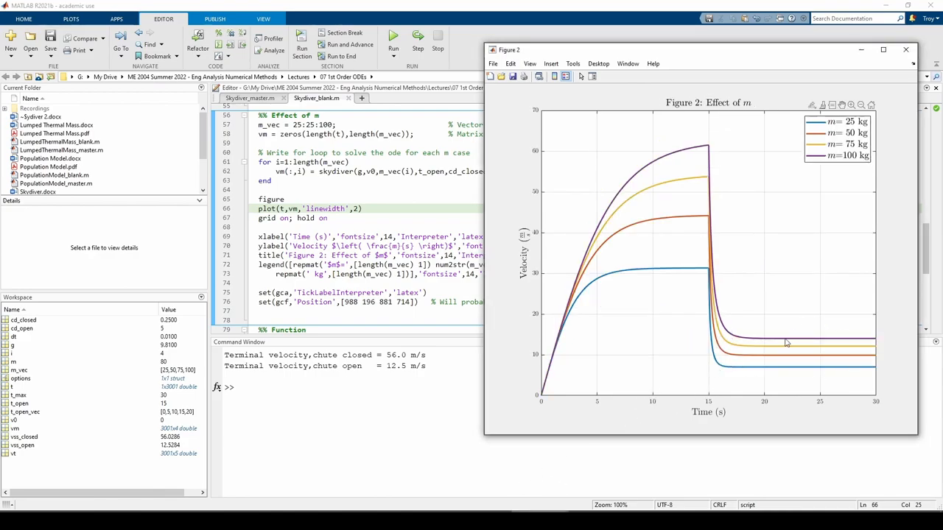
mouse_move(834, 394)
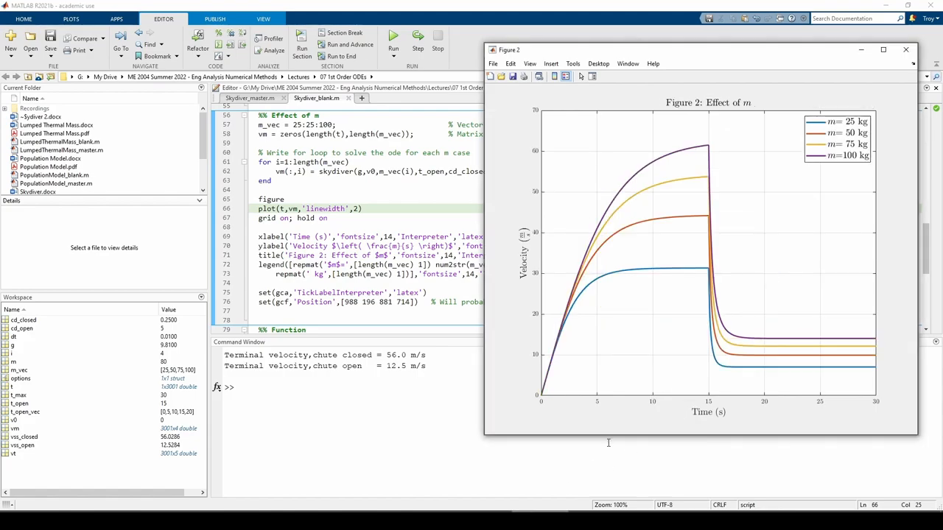
mouse_move(641, 425)
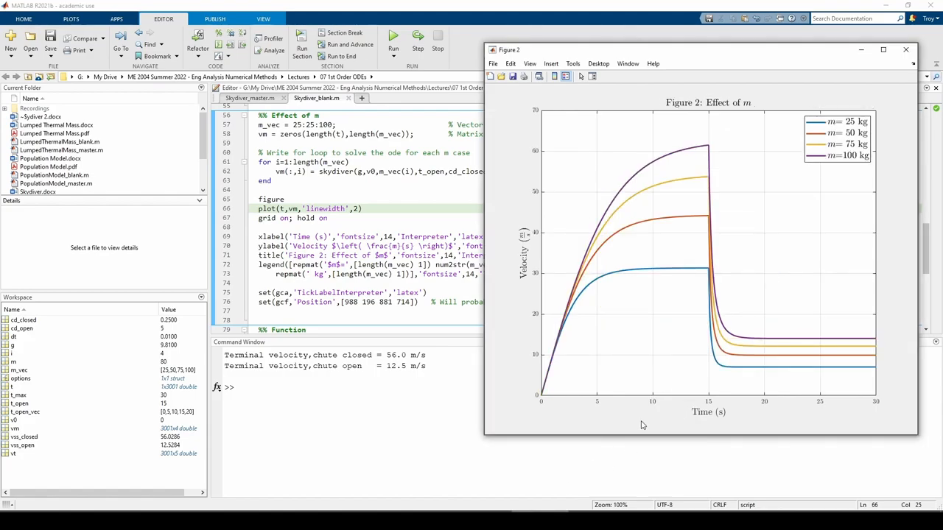